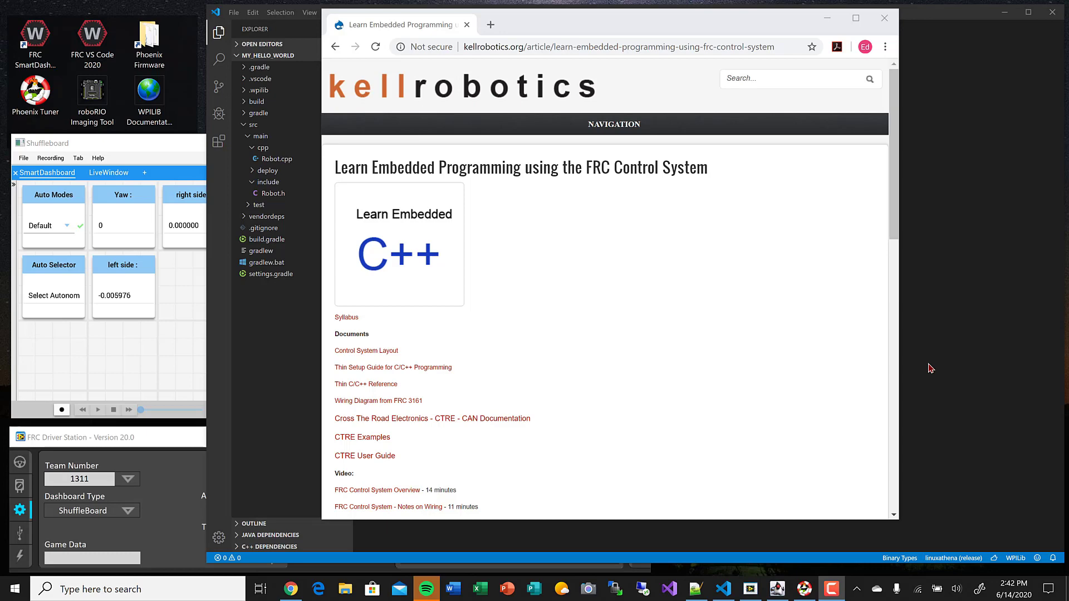
mouse_move(682, 21)
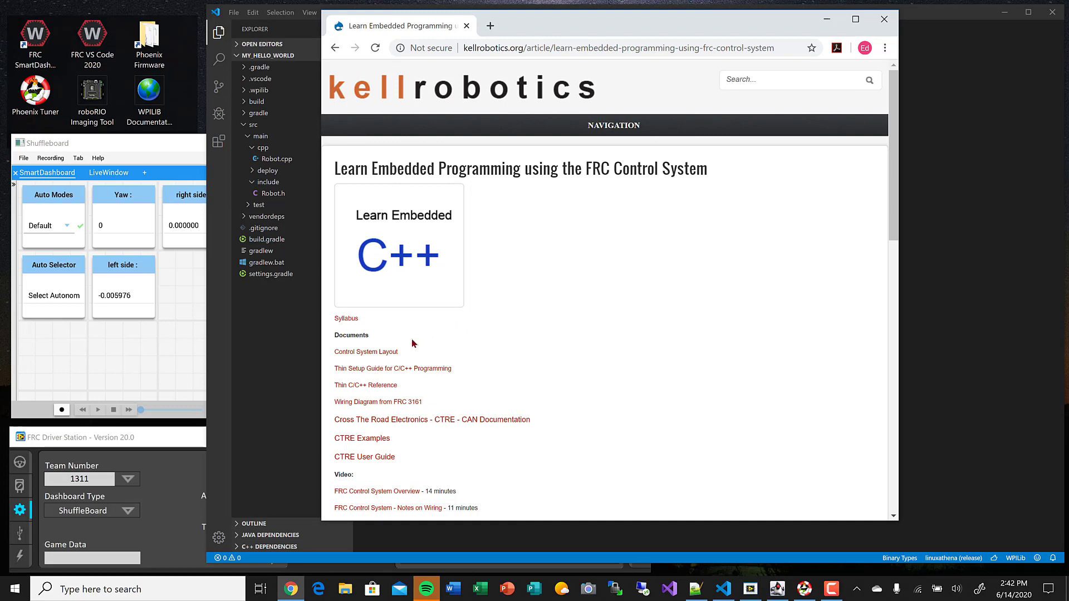
mouse_move(434, 326)
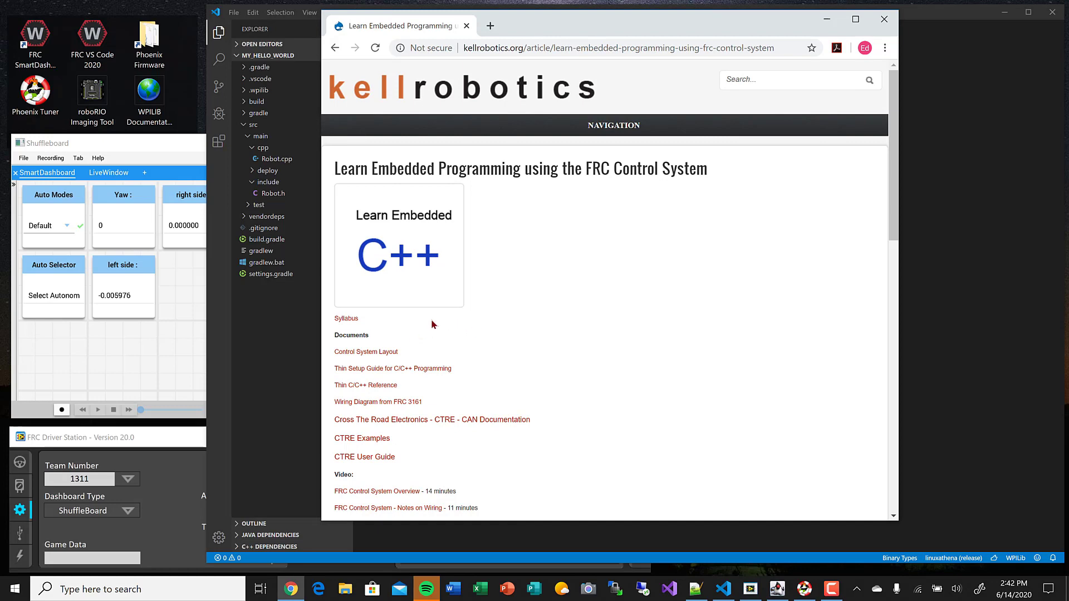
mouse_move(395, 422)
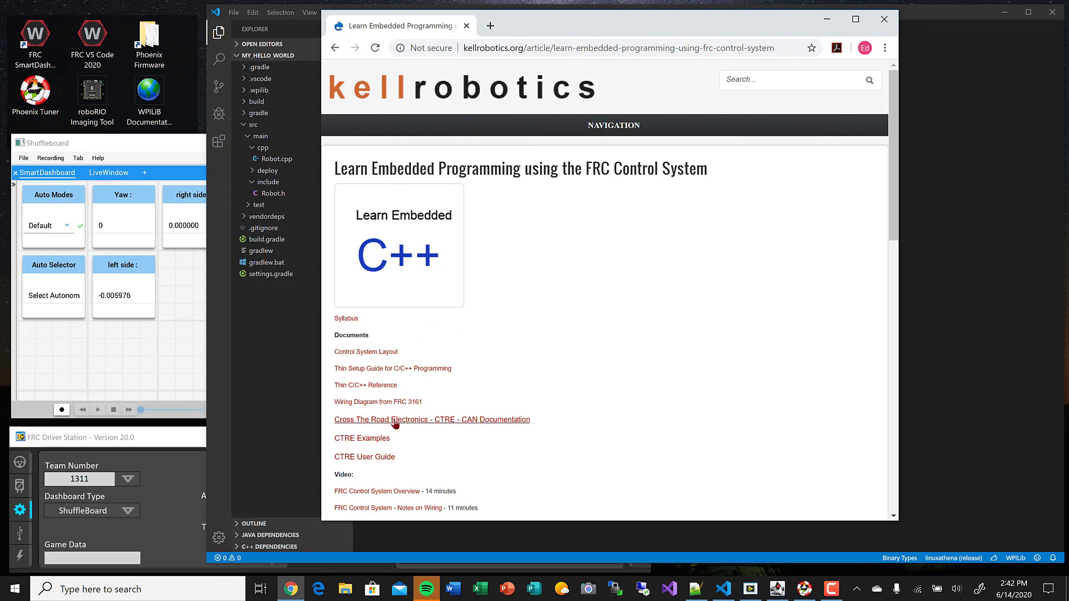
mouse_move(406, 452)
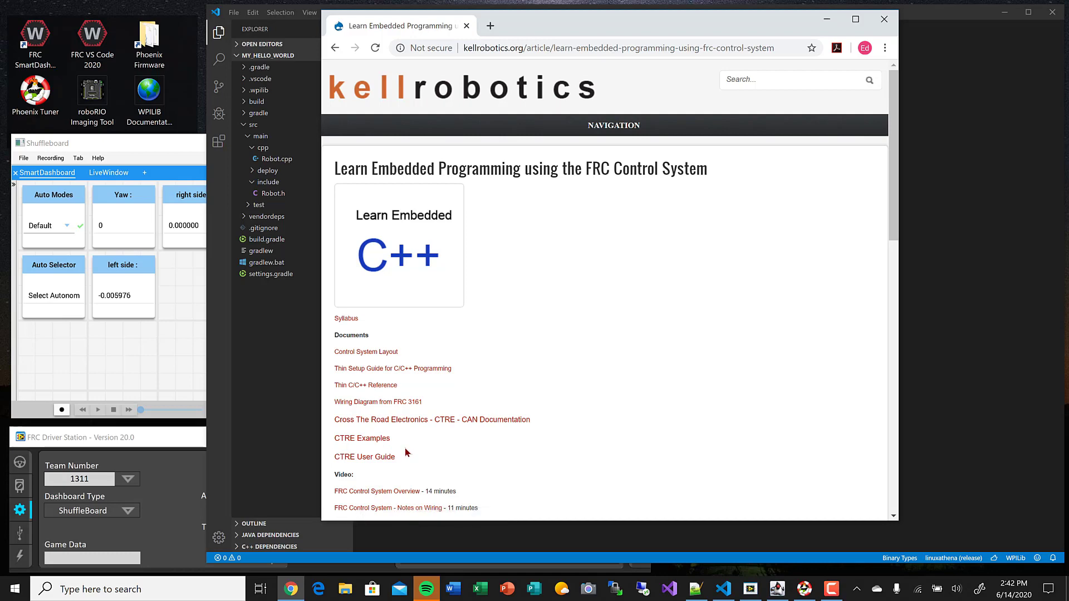
mouse_move(362, 438)
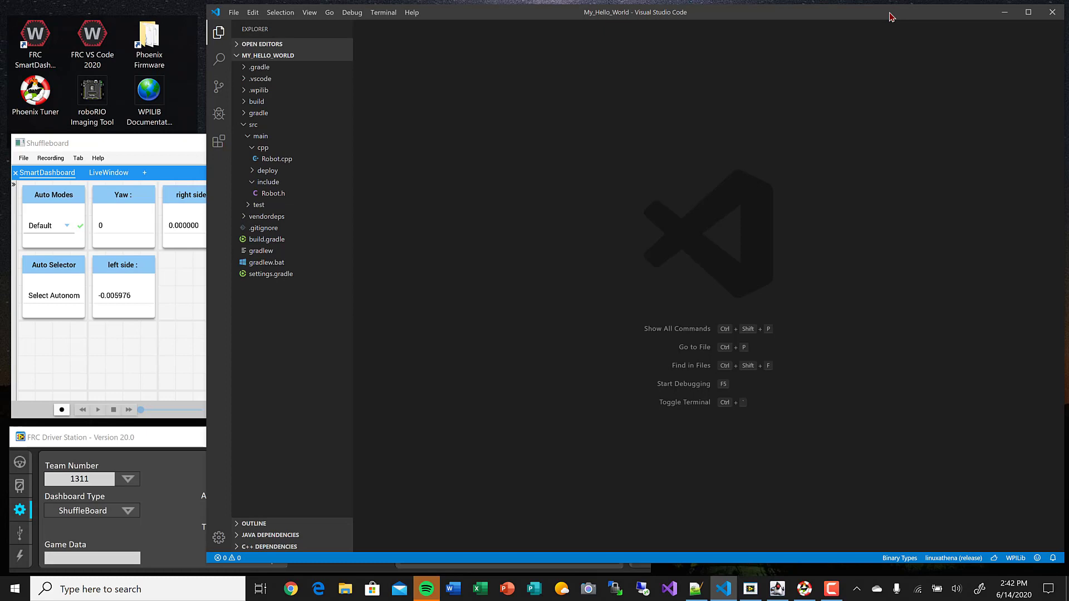
mouse_move(883, 18)
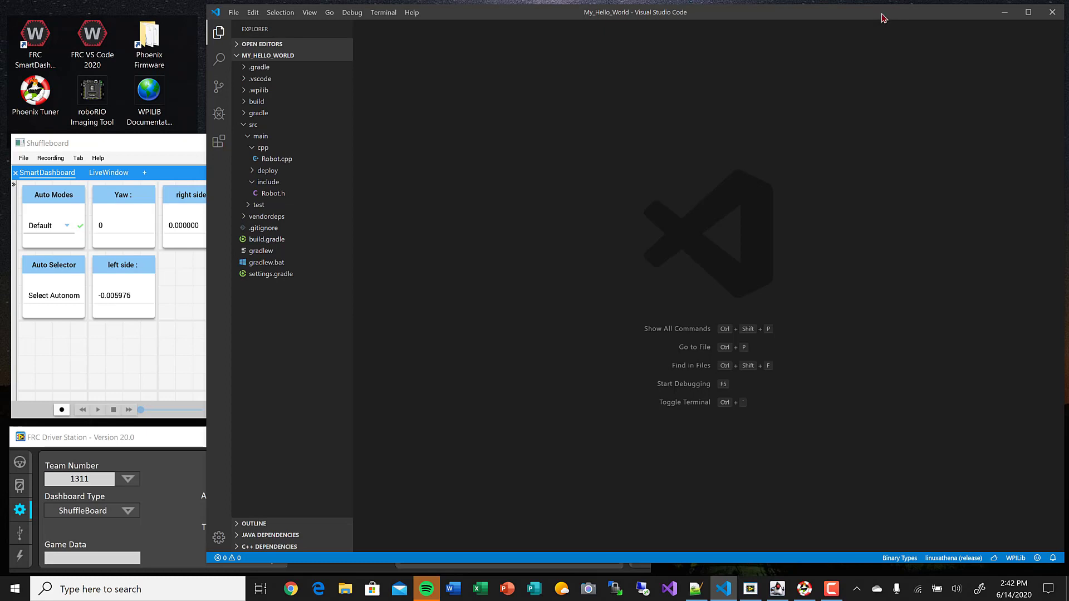
- Install the CTRE-Phoenix vendor library offline, rebuild the project, and open Robot.cpp
key("ctrl+shift+p")
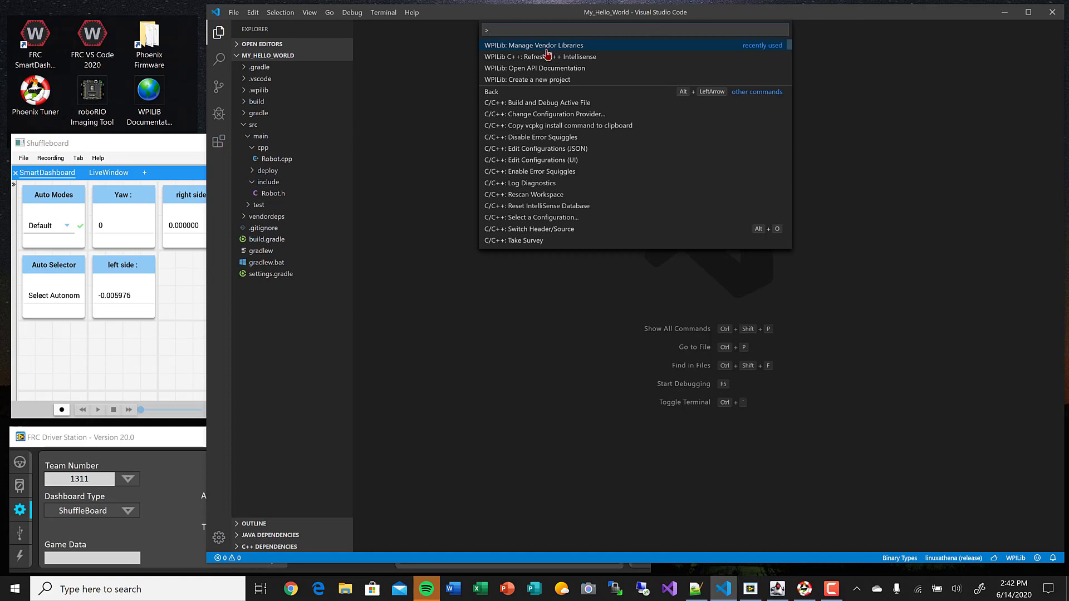
left_click(533, 45)
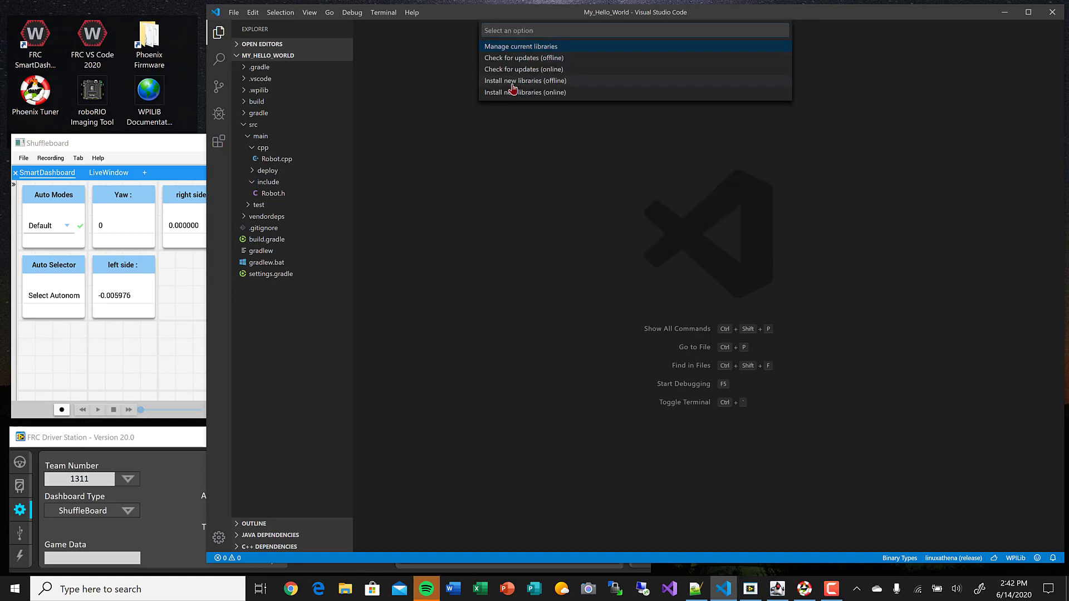
left_click(525, 80)
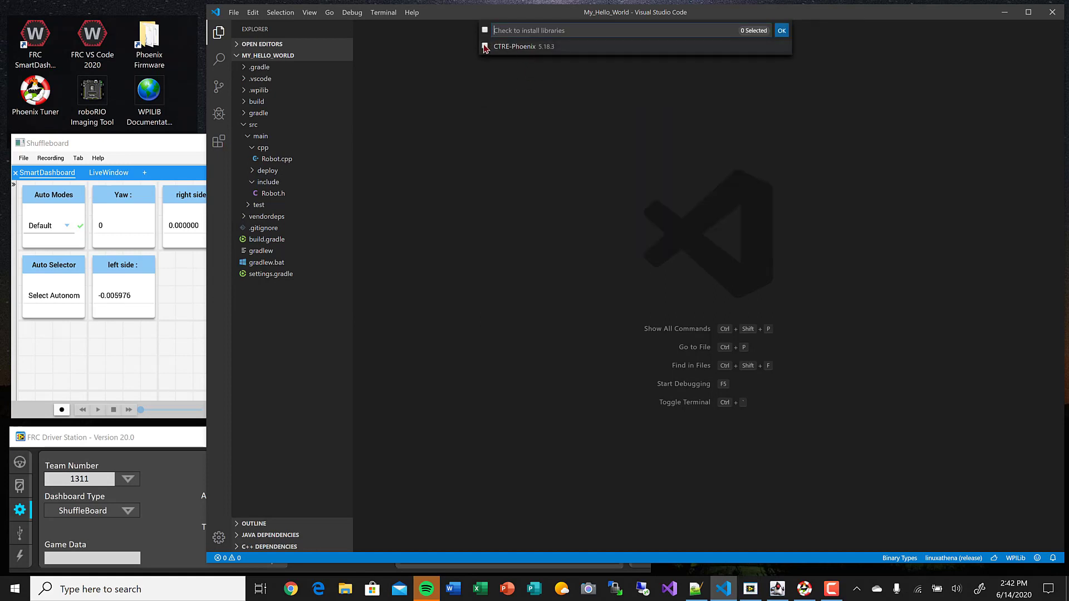
left_click(485, 46)
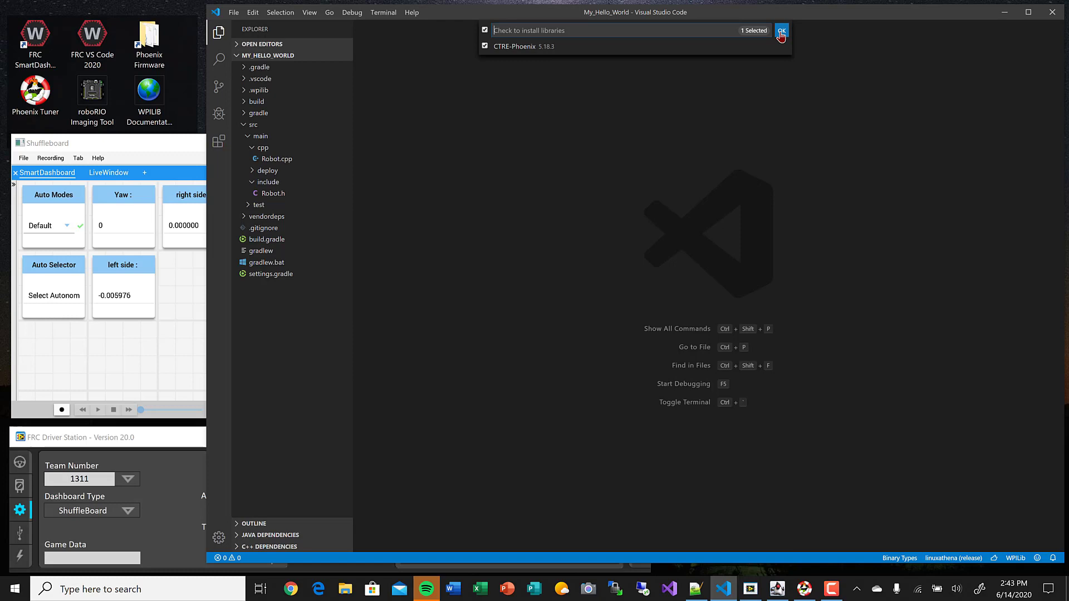
left_click(782, 31)
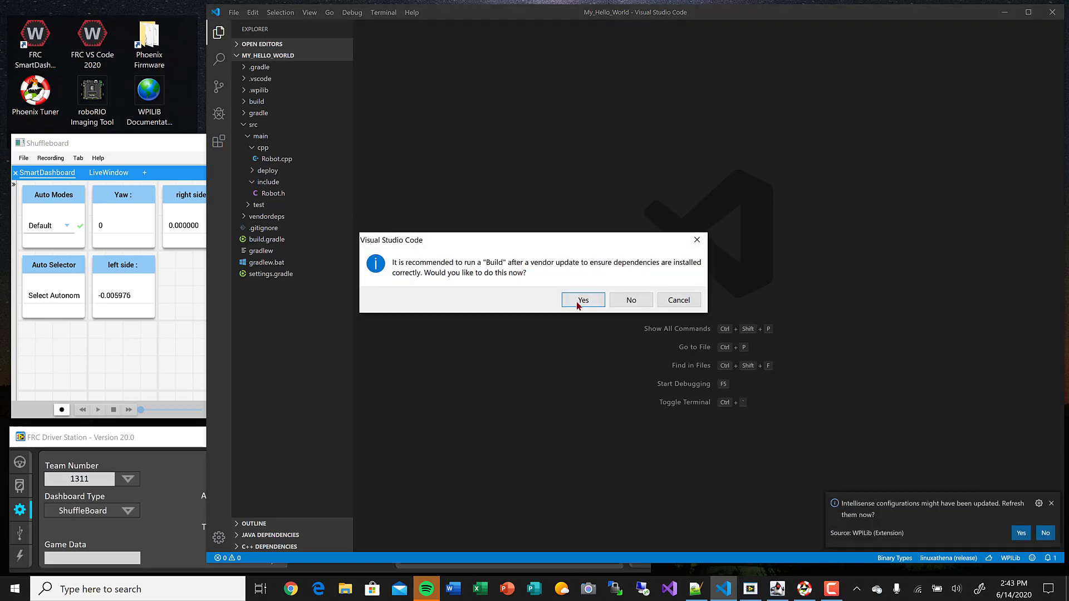
left_click(582, 300)
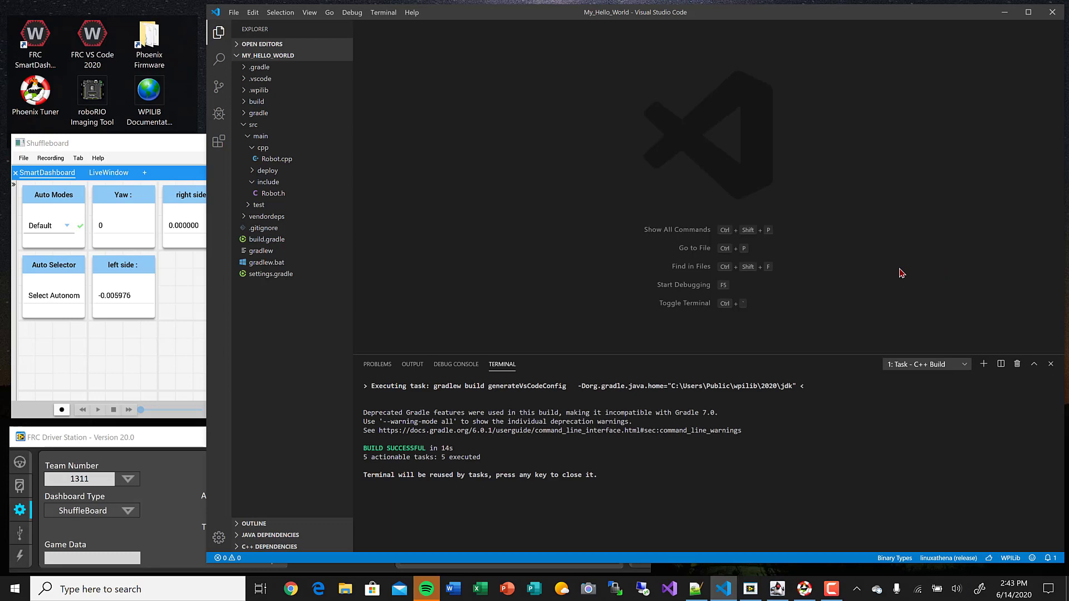
left_click(1051, 364)
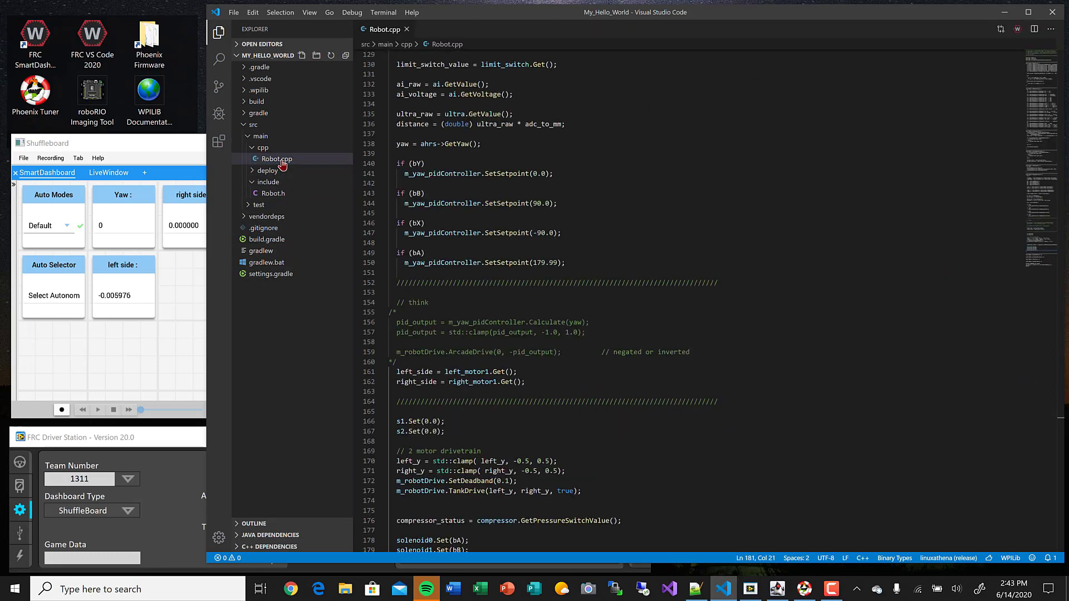
- Add '#include <ctre/Phoenix.h>' below the existing includes in Robot.h
left_click(274, 194)
type("#")
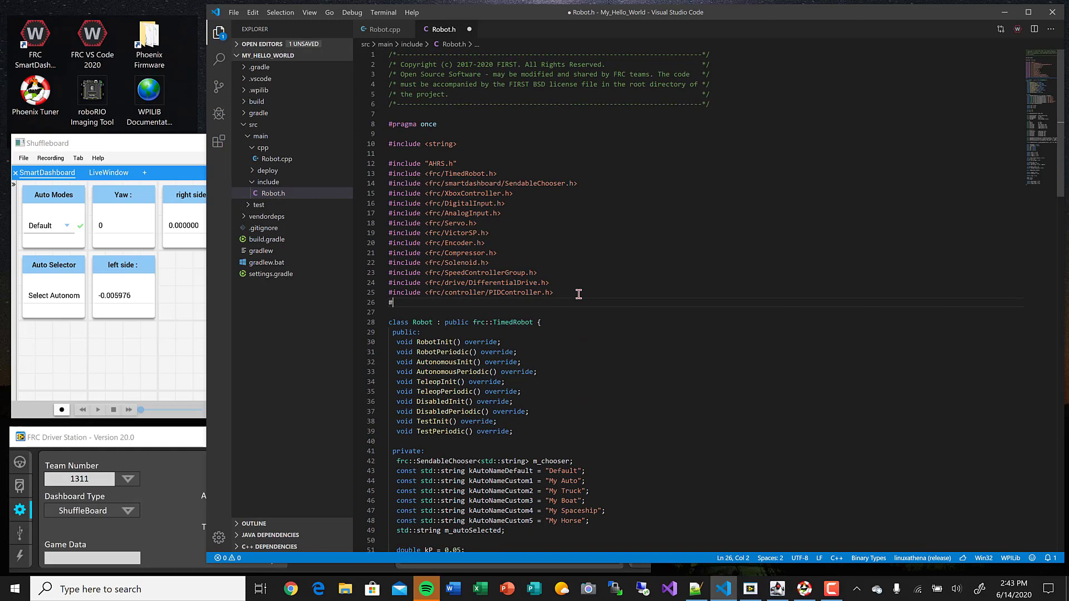
type("include")
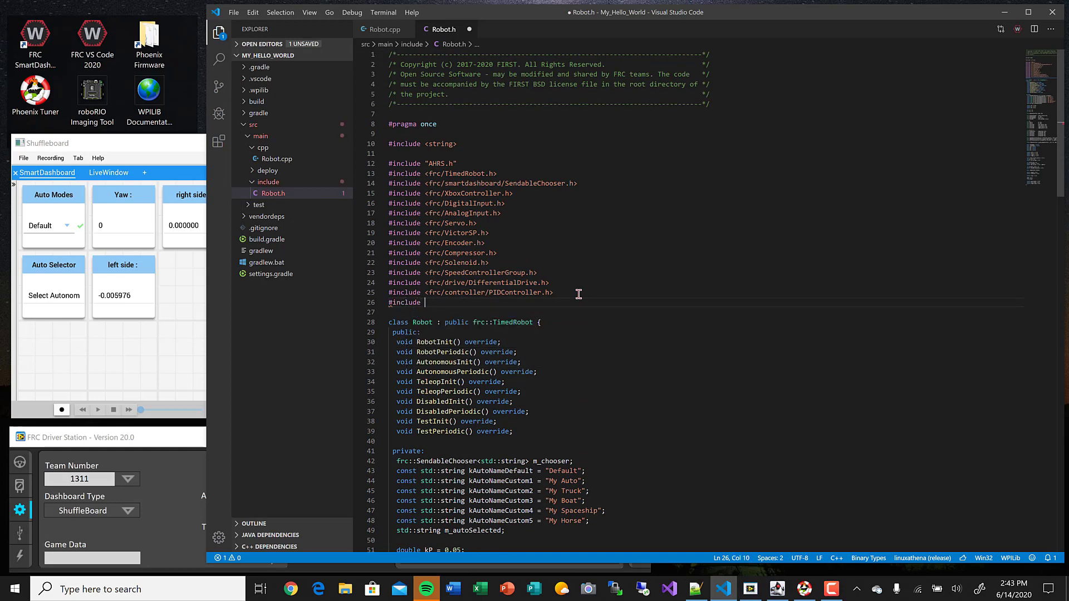
type("<ctre")
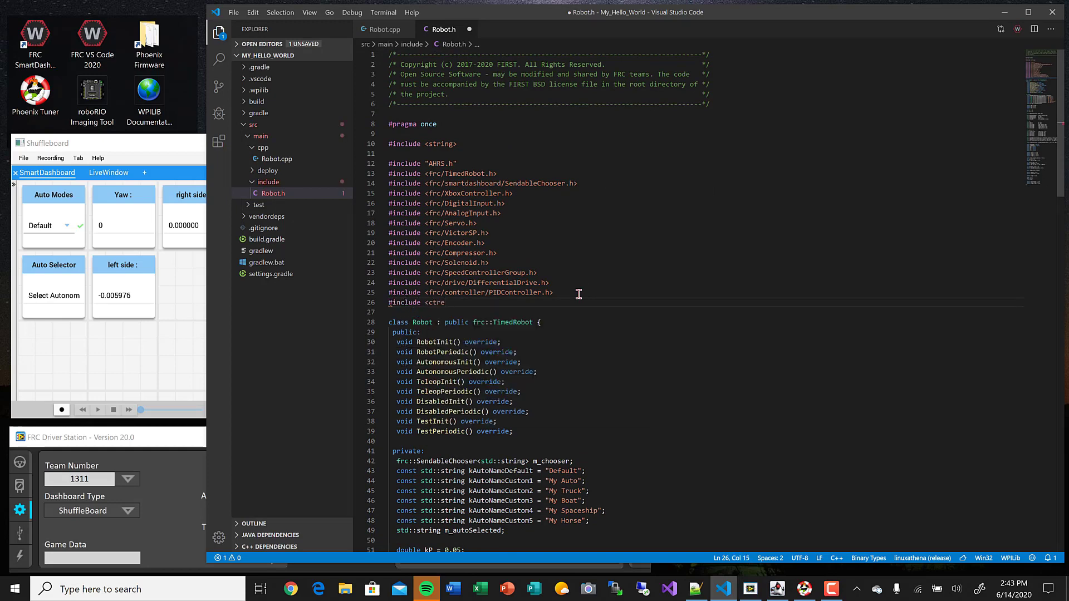
type("/Phoenix.h")
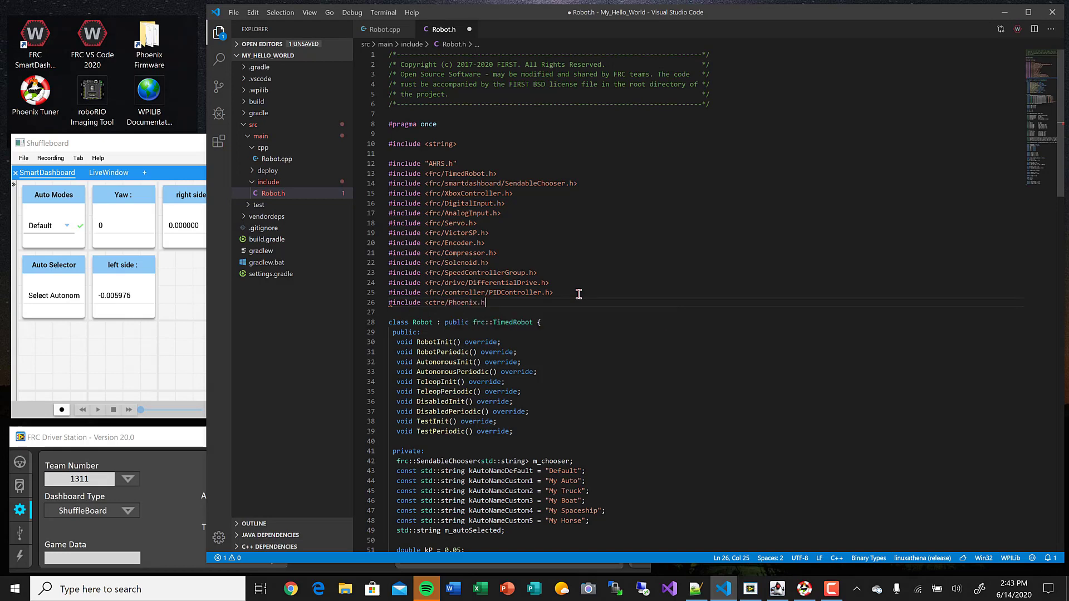
type(">")
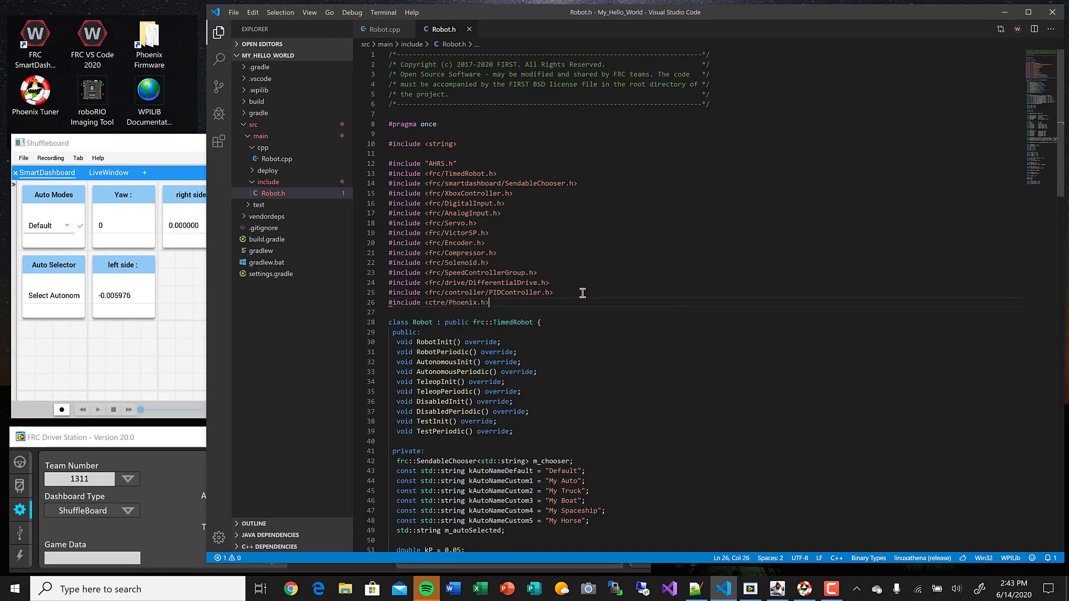
mouse_move(651, 343)
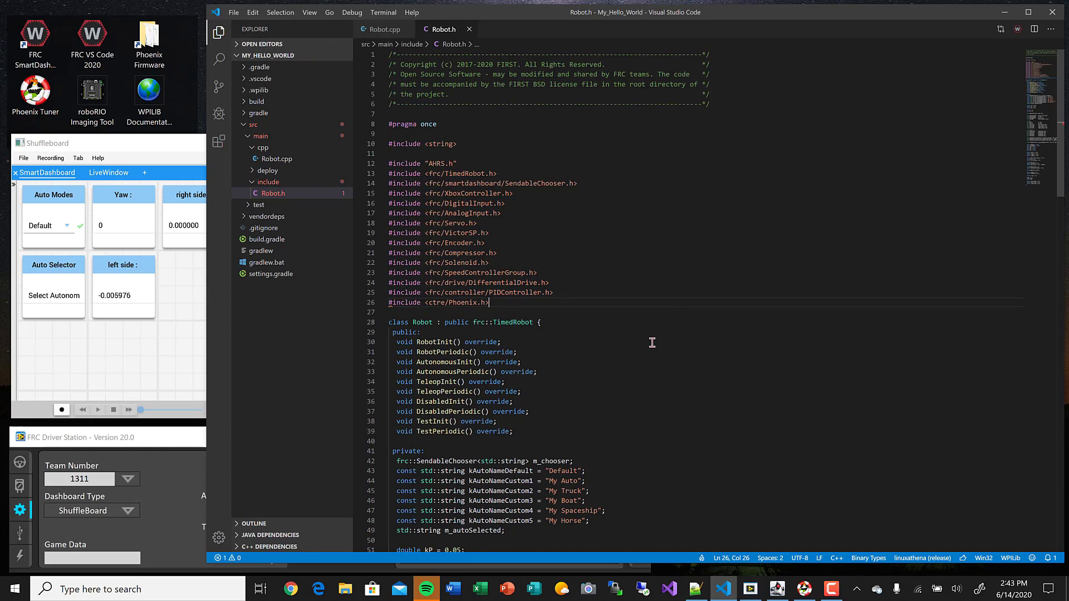
- Add a // CAN section declaring a VictorSPX intake with ID 0 in Robot.h
scroll("down", 3)
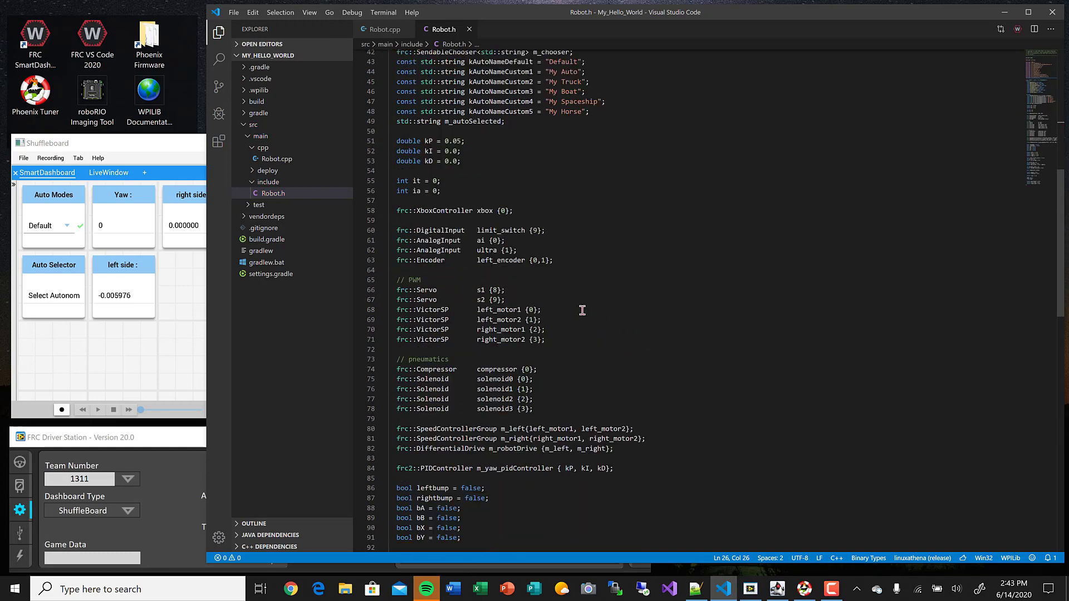
left_click(546, 339)
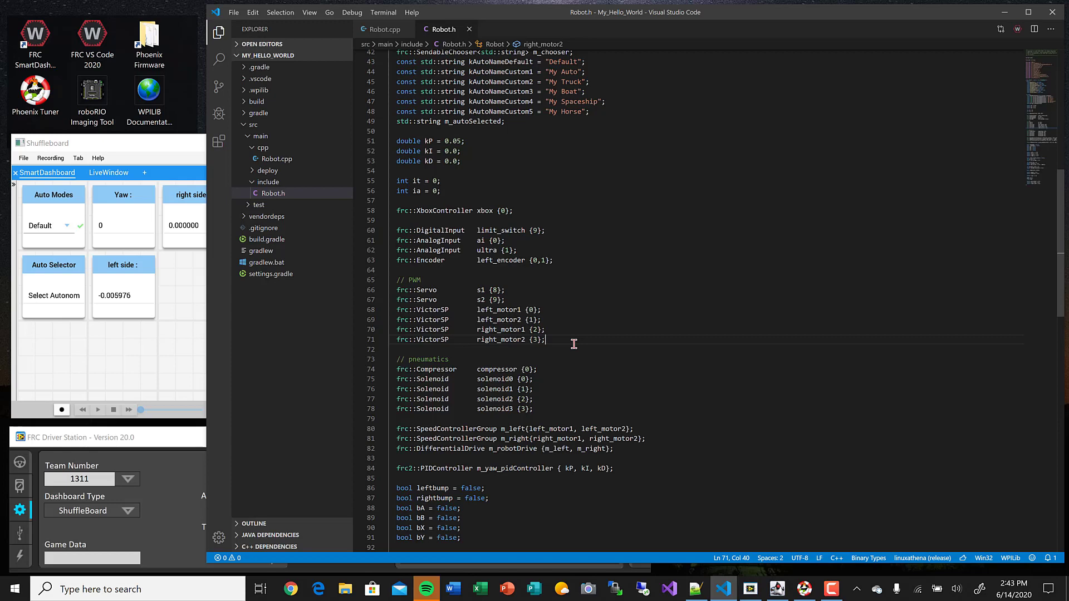
type("// c")
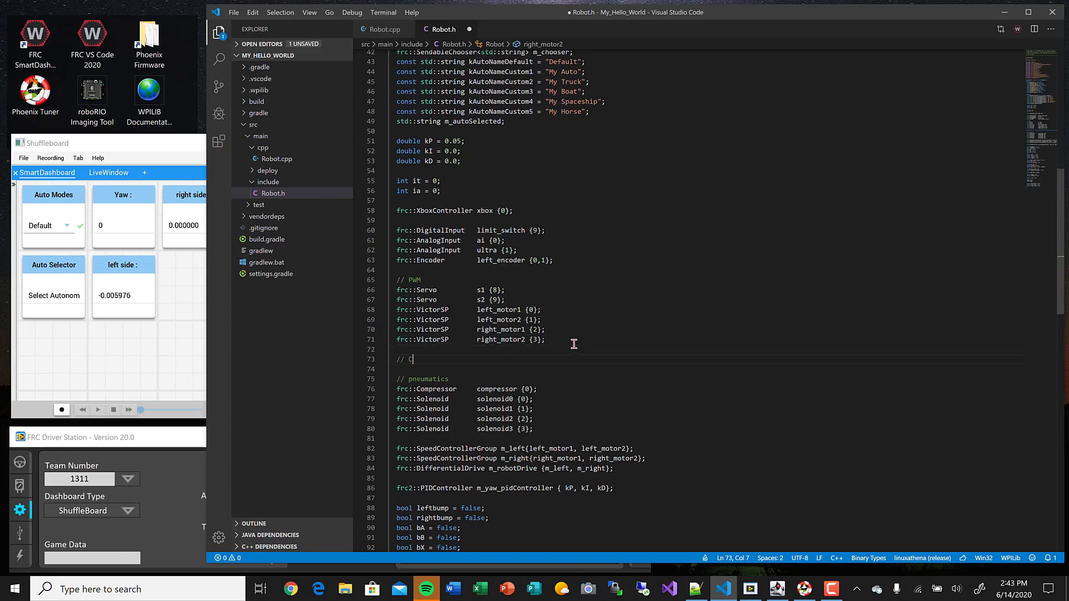
type("AN")
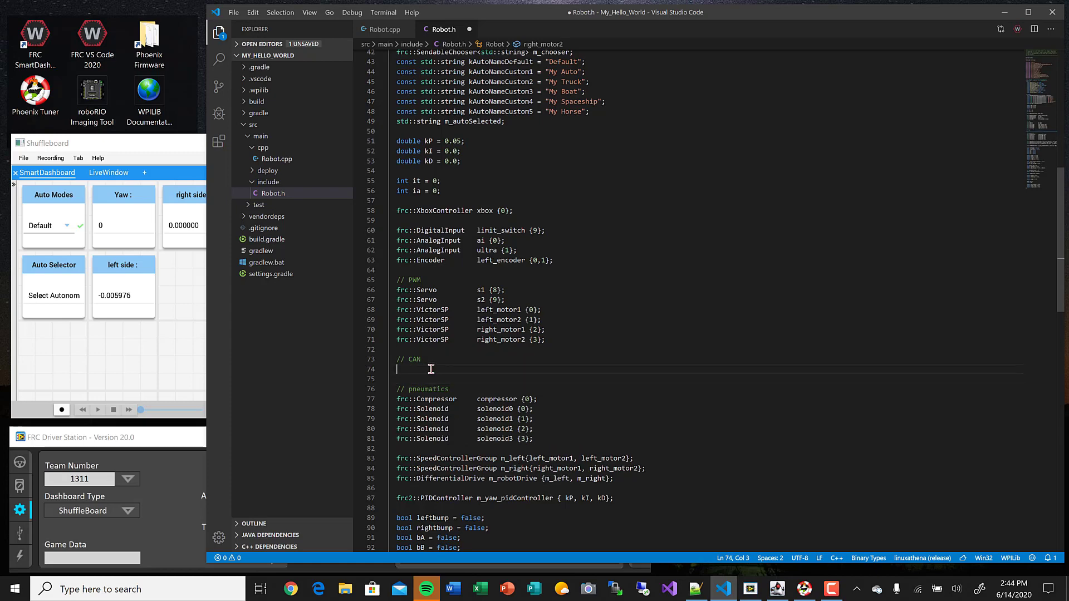
type("V")
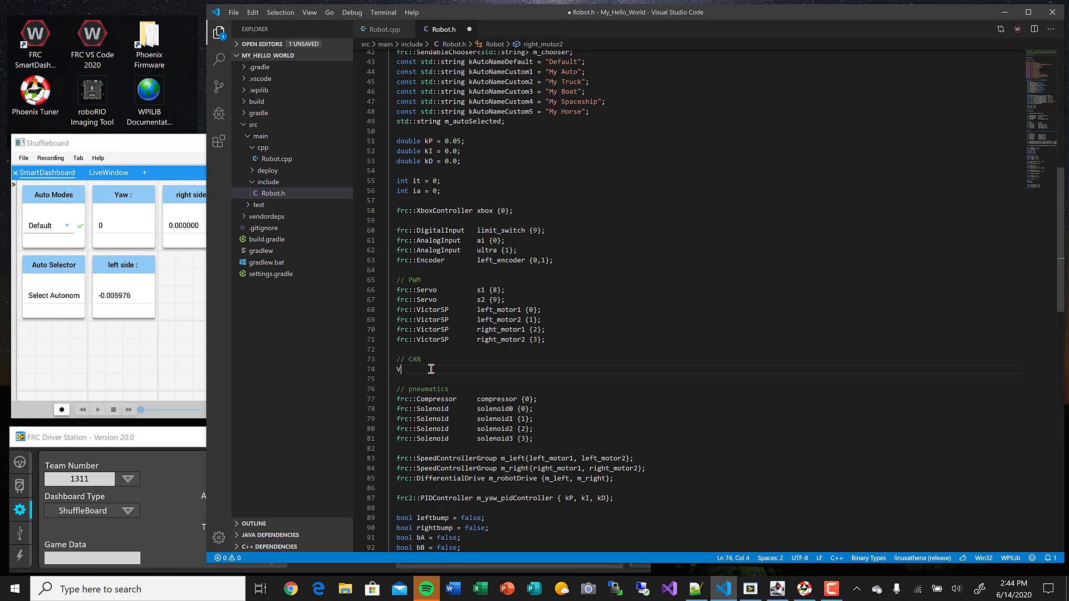
type("VictorSP")
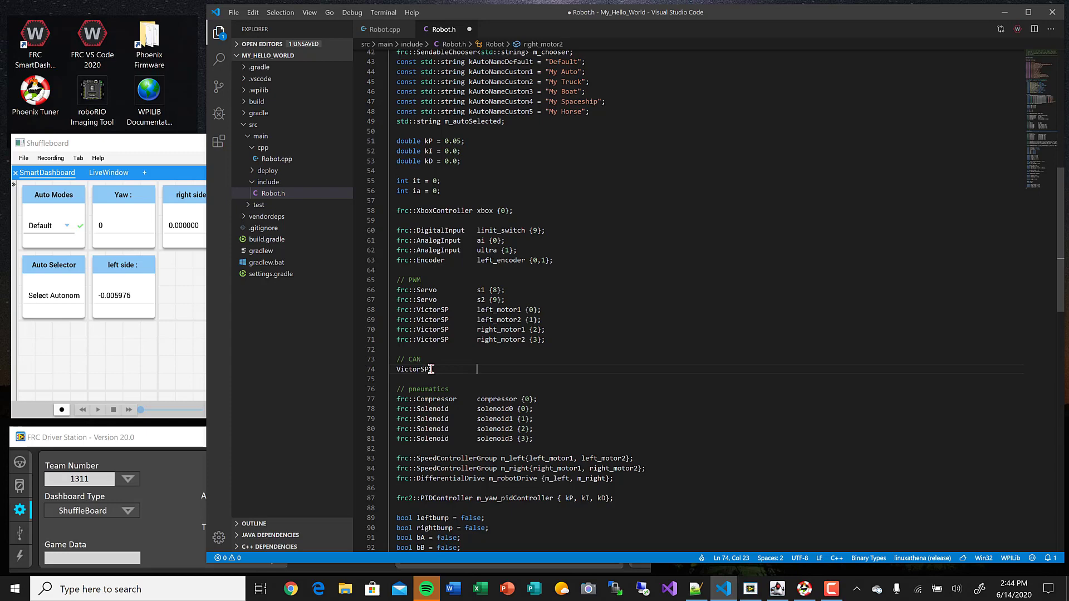
type("intake")
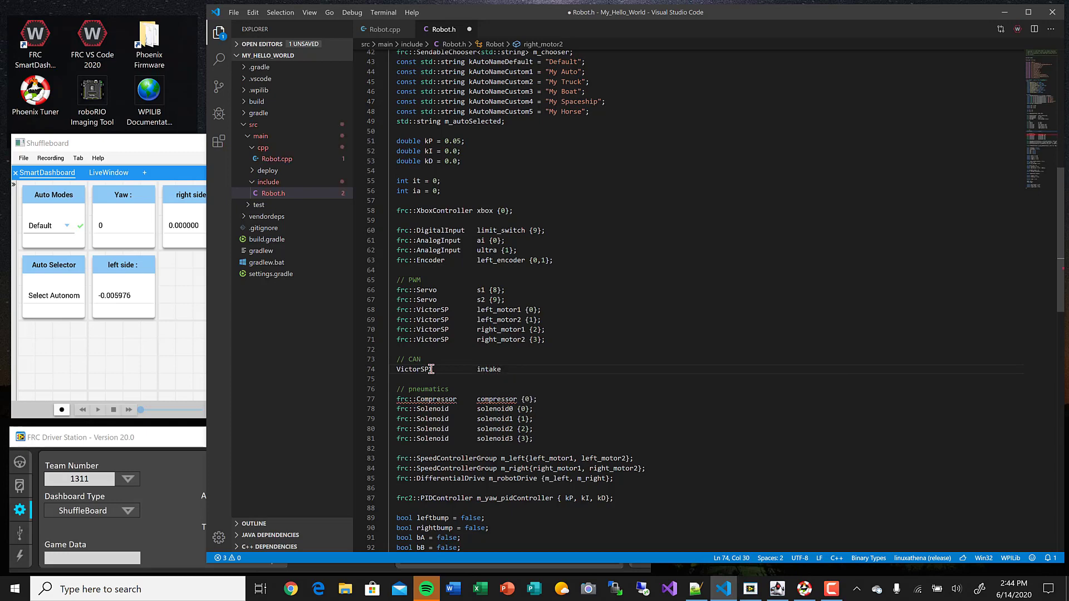
type("{0};")
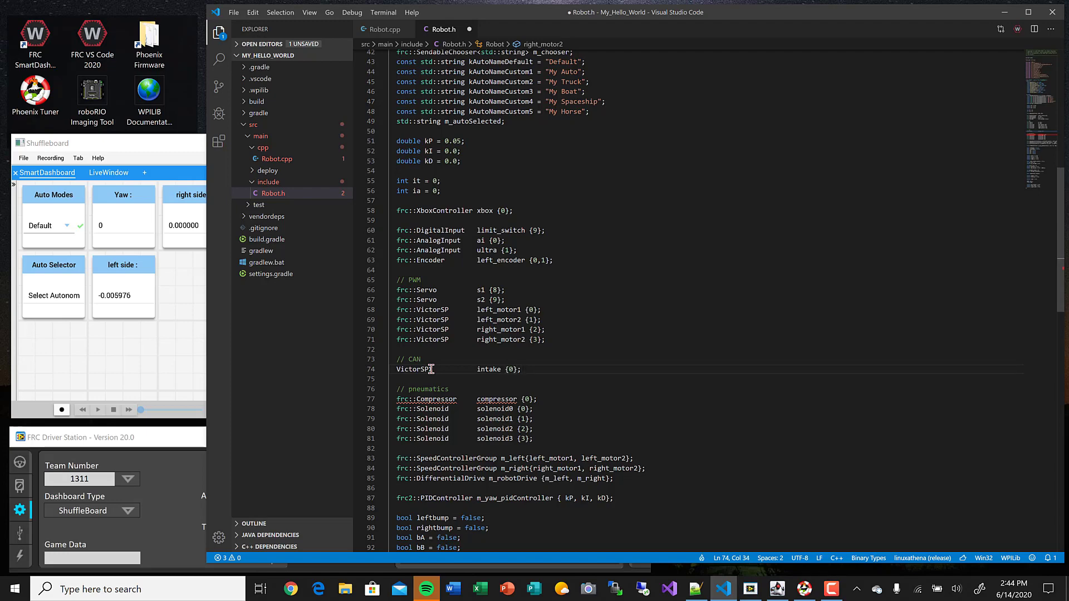
- Declare 'TalonSRX elevator {0};' on the next line
key("Enter")
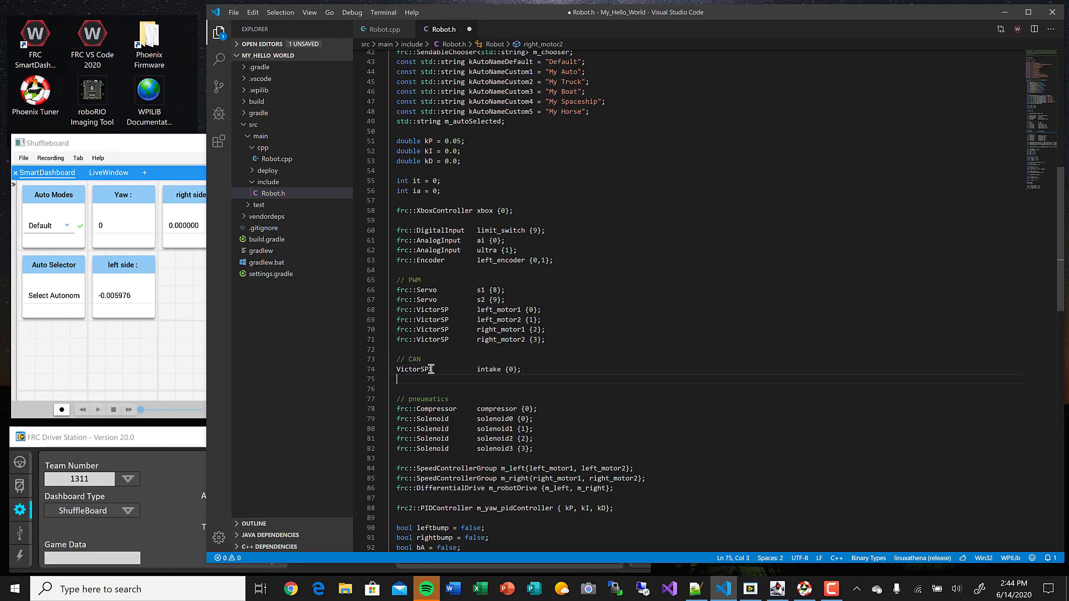
type("Tea")
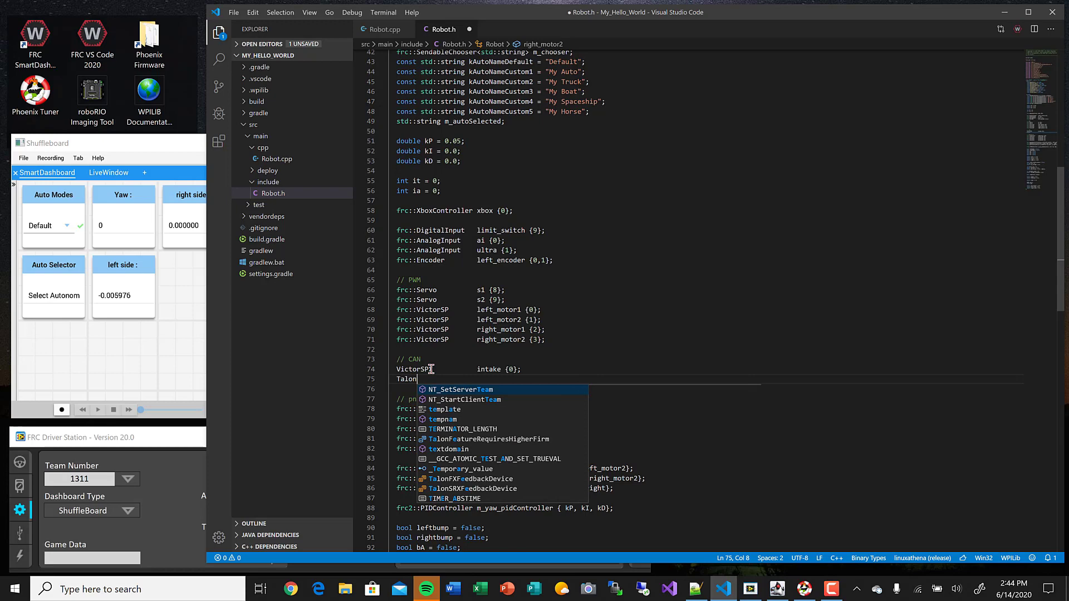
type("SRX")
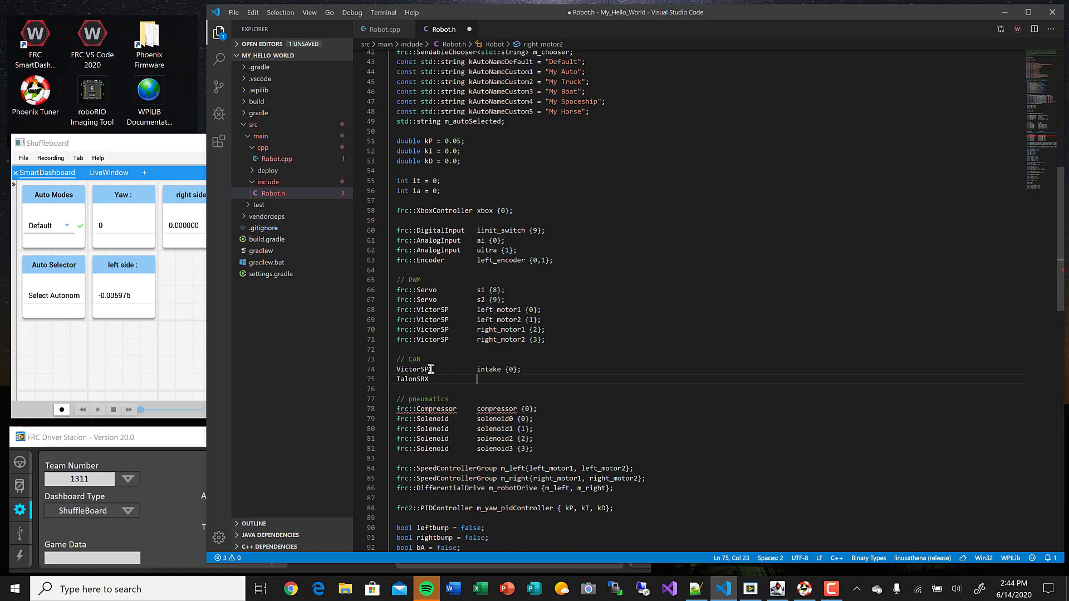
type("e")
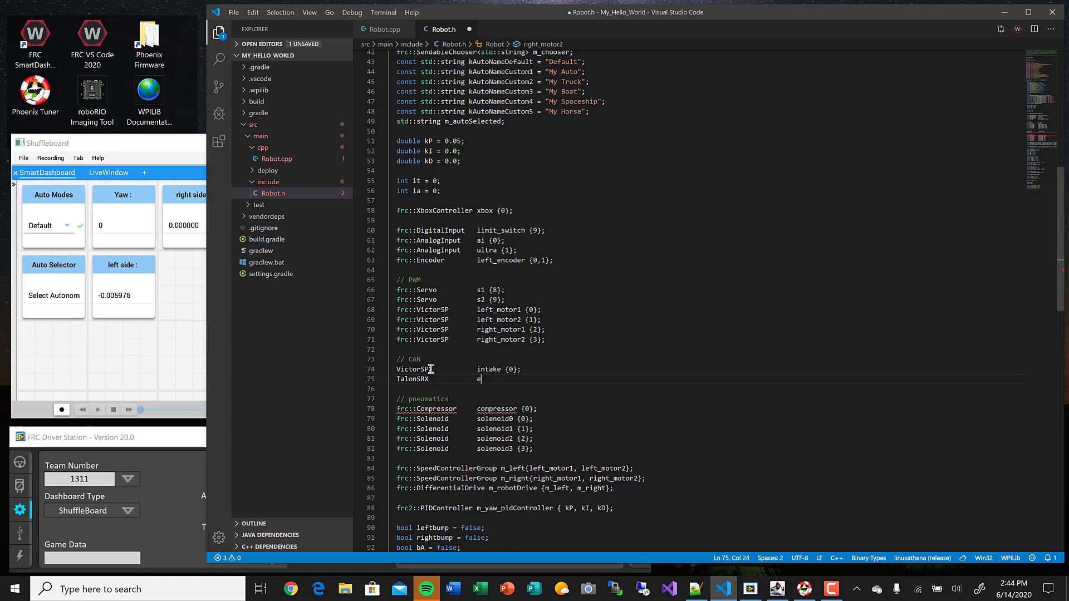
type("levator")
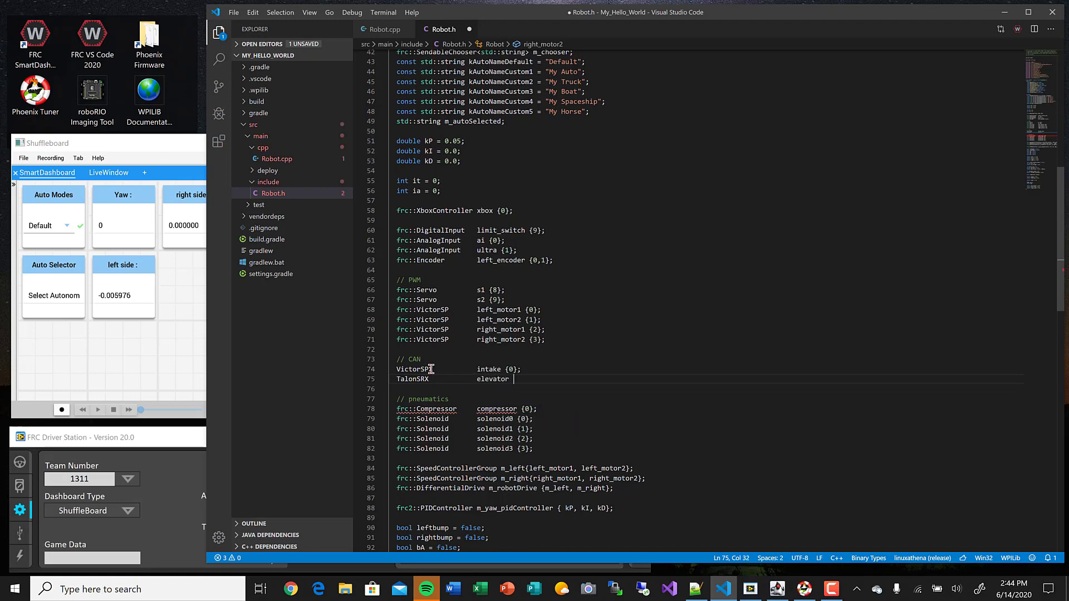
type("{0")
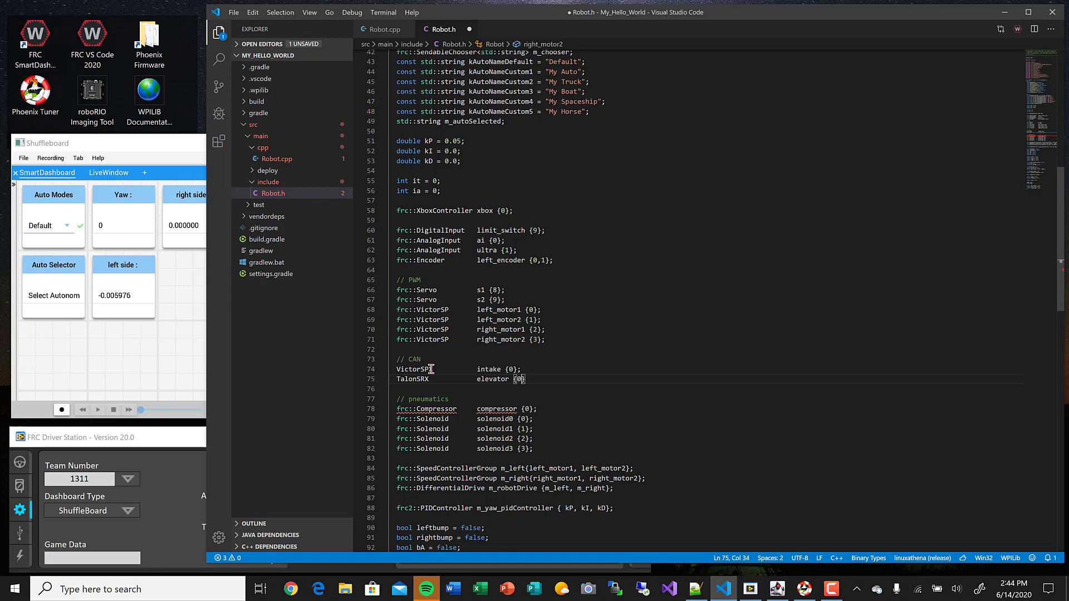
type(";")
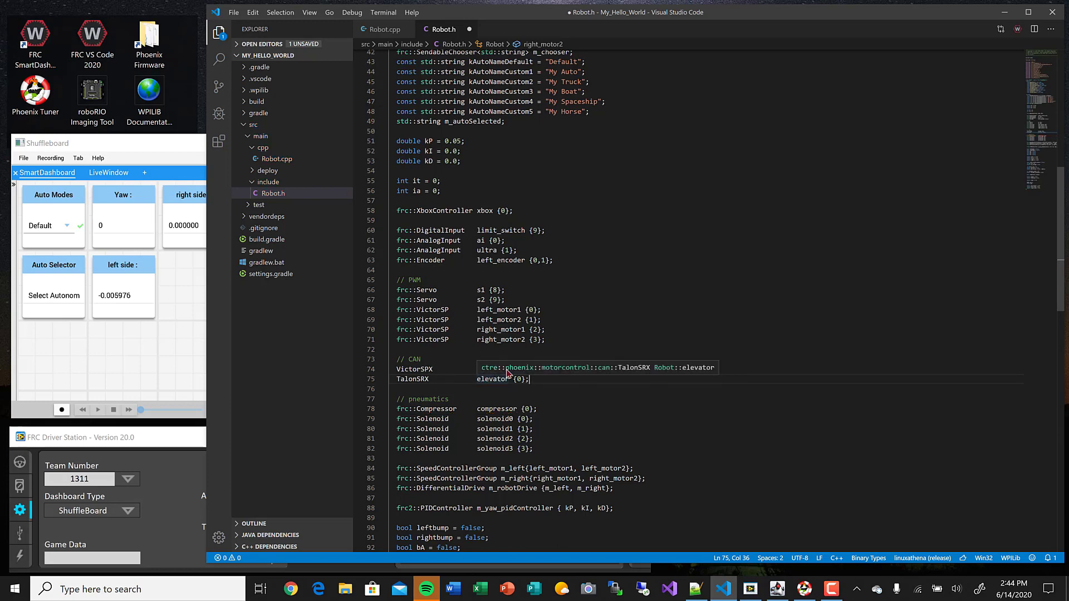
mouse_move(414, 369)
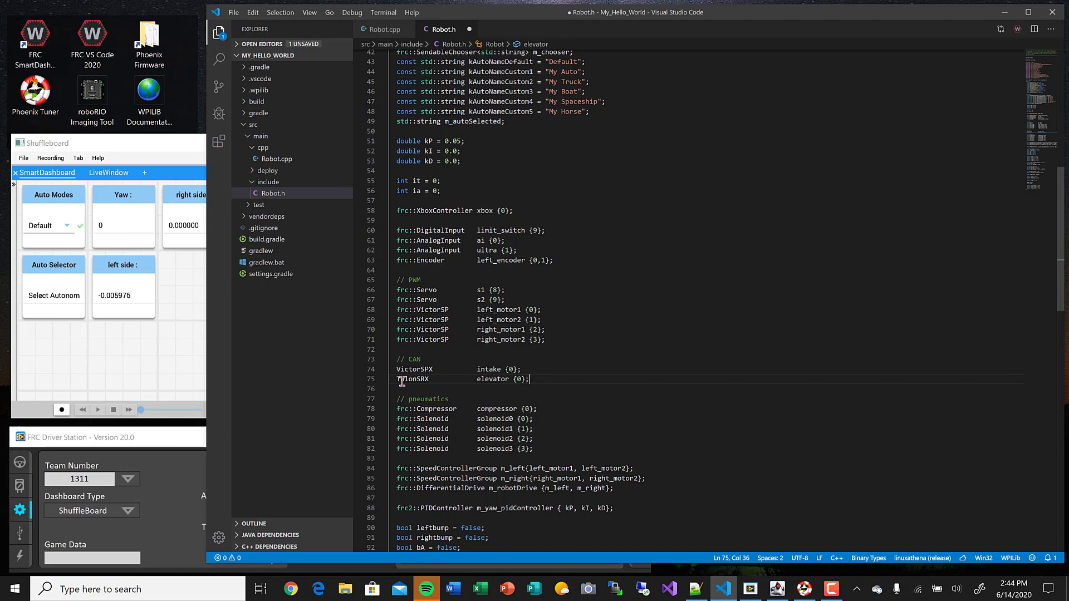
mouse_move(409, 368)
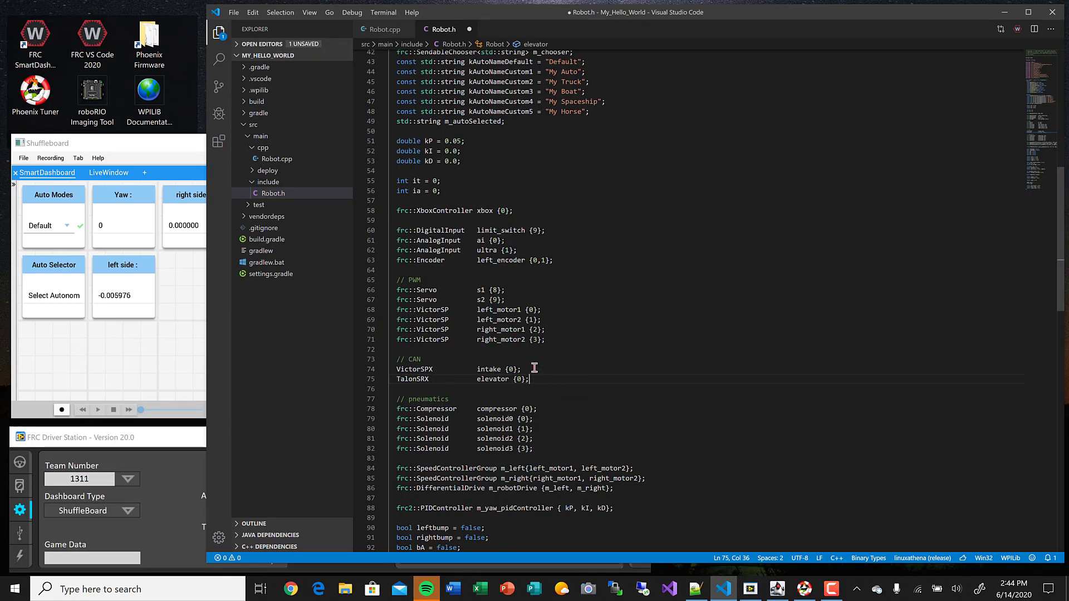
mouse_move(535, 368)
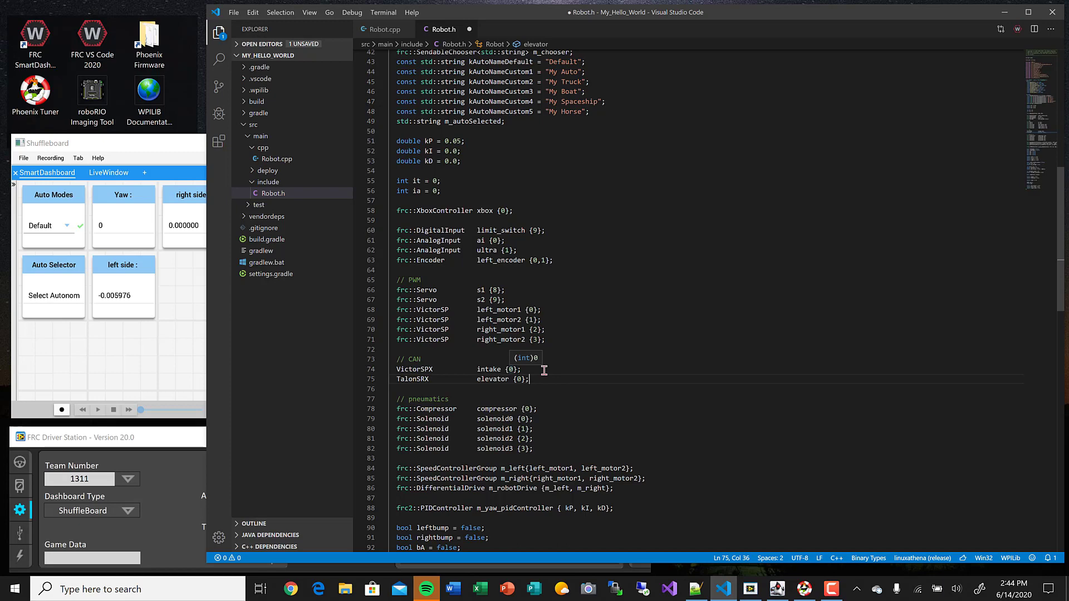
mouse_move(528, 379)
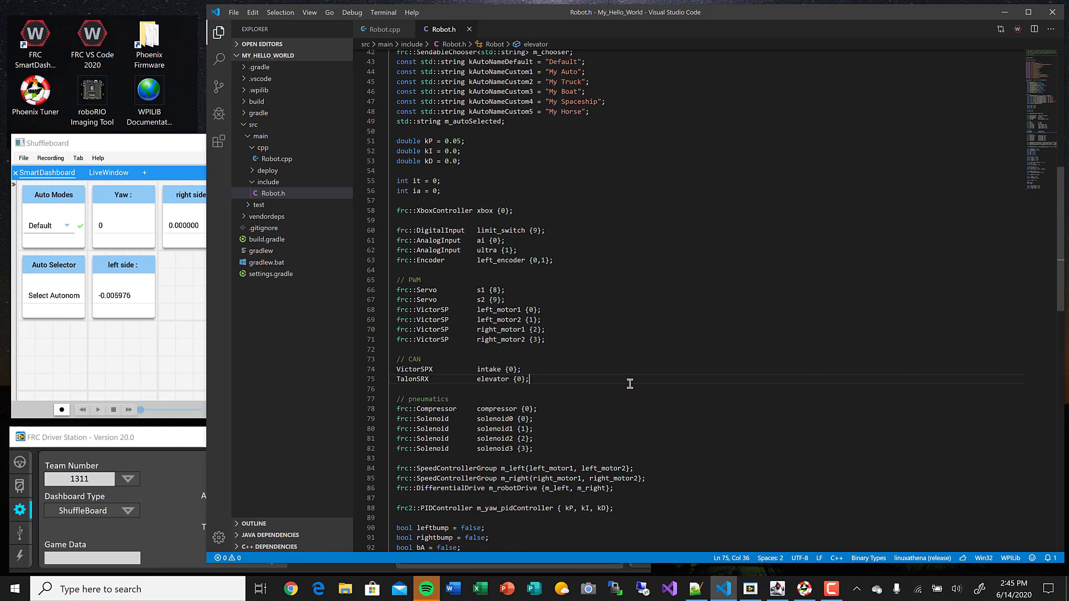
- Declare 'double left_trigger = 0.0;' and 'double right_trigger = 0.0;' below right_y, and save
scroll("down", 3)
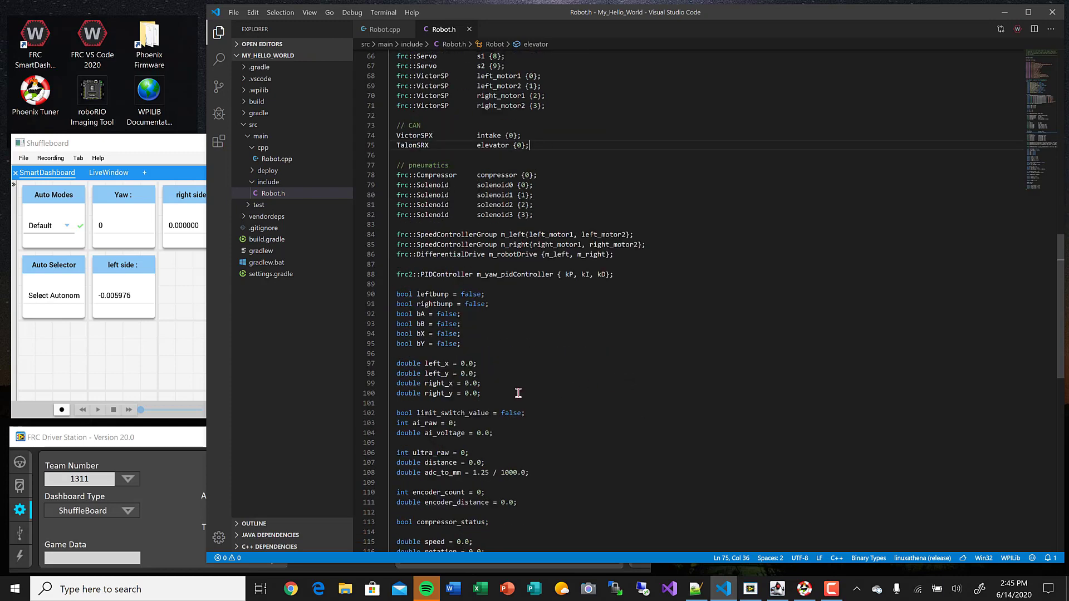
key("Enter")
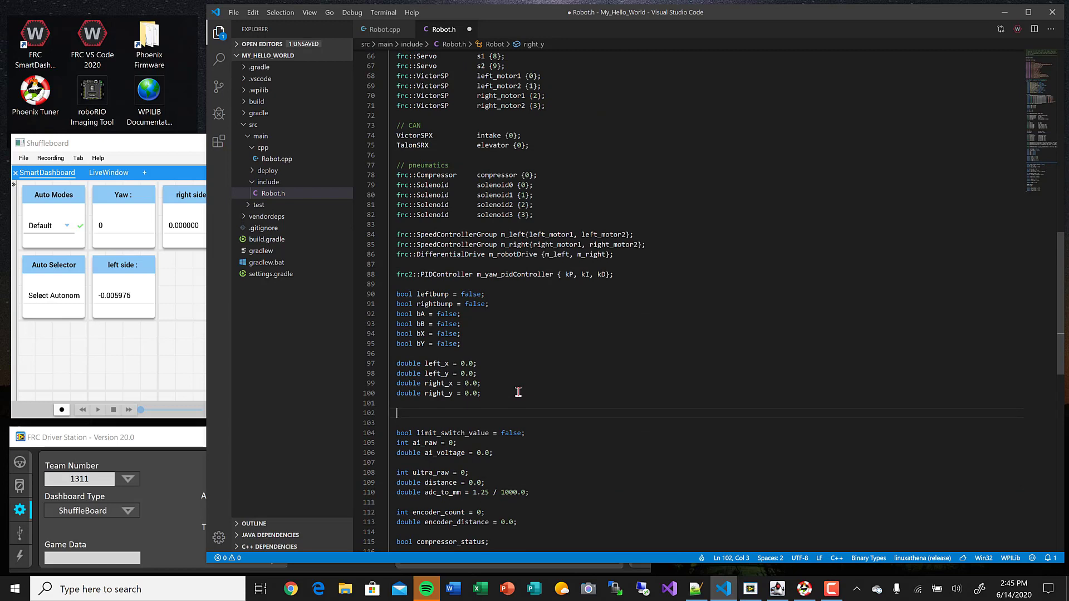
type("double")
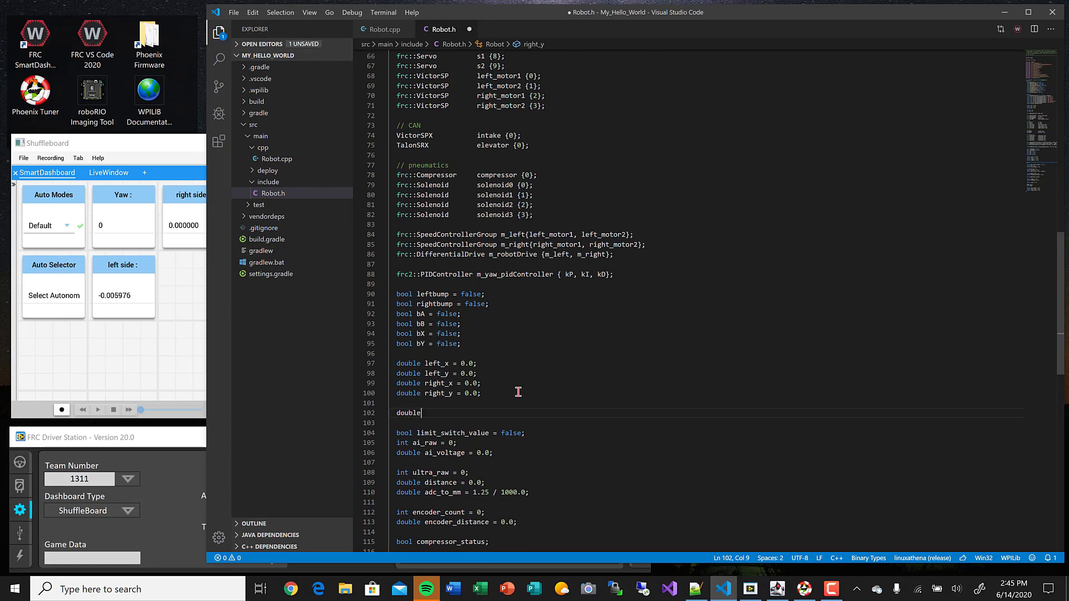
type("left_")
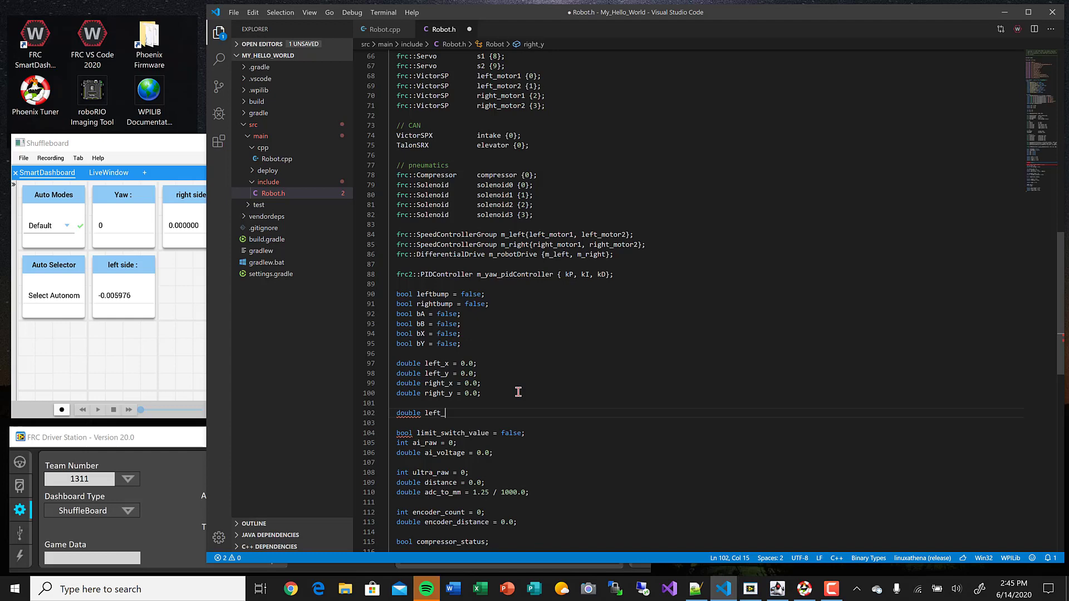
type("trigger = 0.0;")
type("d")
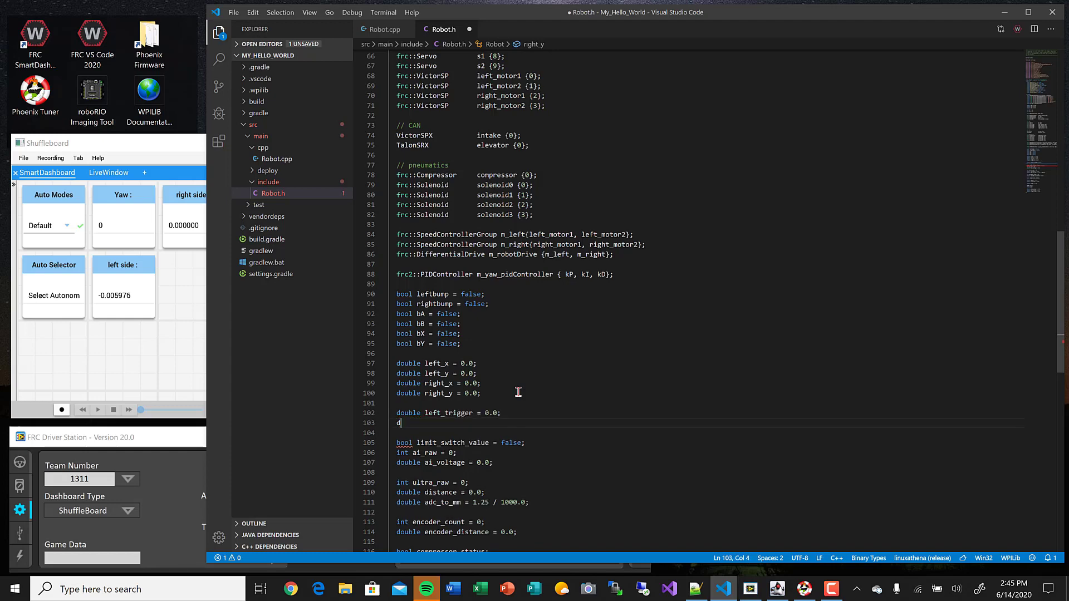
type("ouble right_")
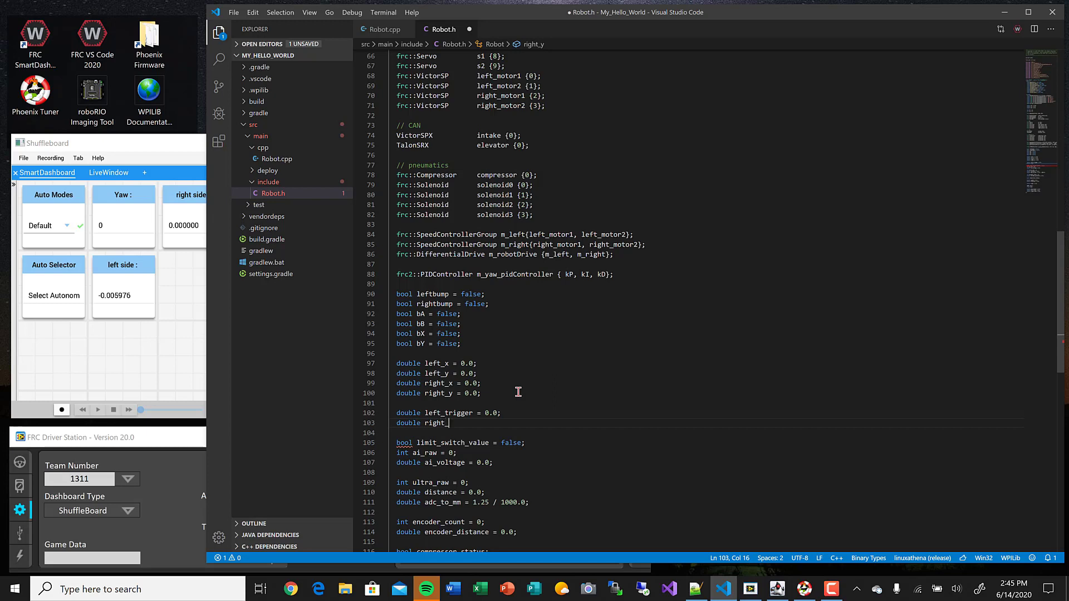
type("trigger =")
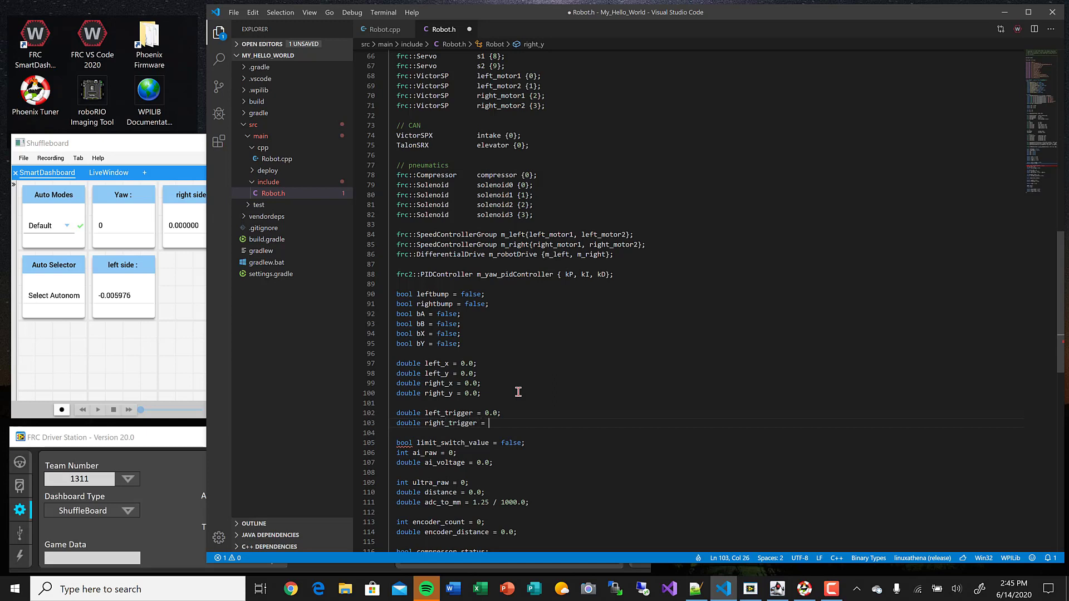
type("0.0;")
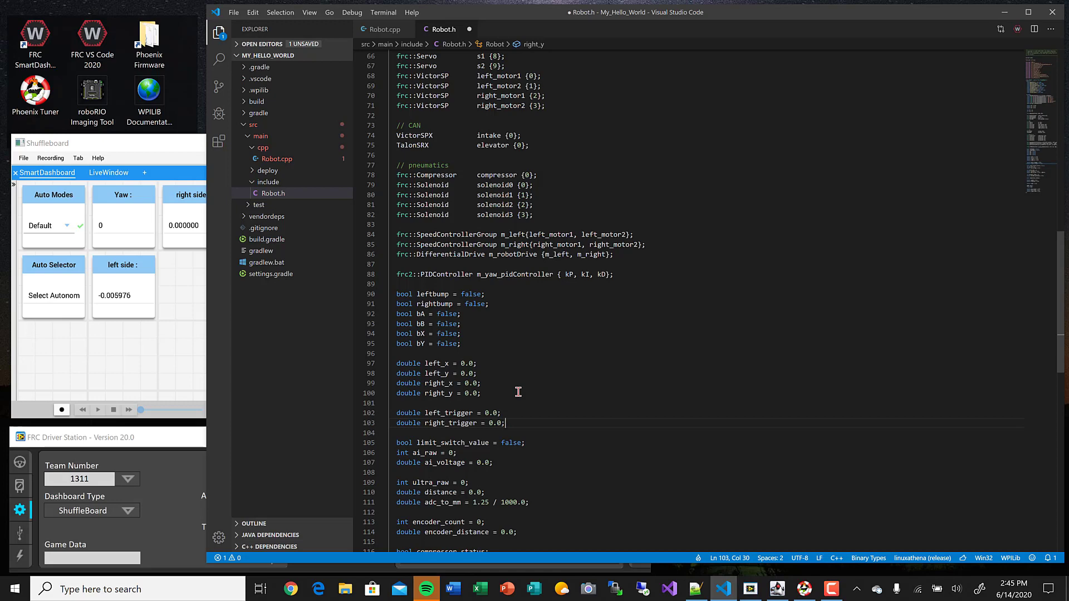
key("ctrl+s")
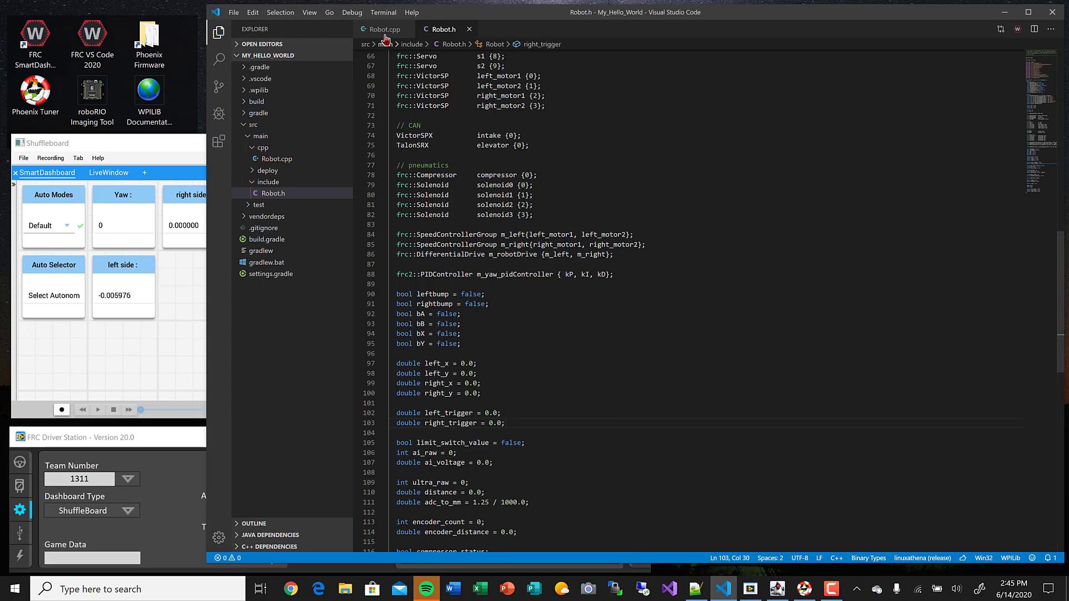
- In Robot.cpp teleop, set left_trigger = xbox.GetRawAxis(2) below the stick readings
left_click(384, 29)
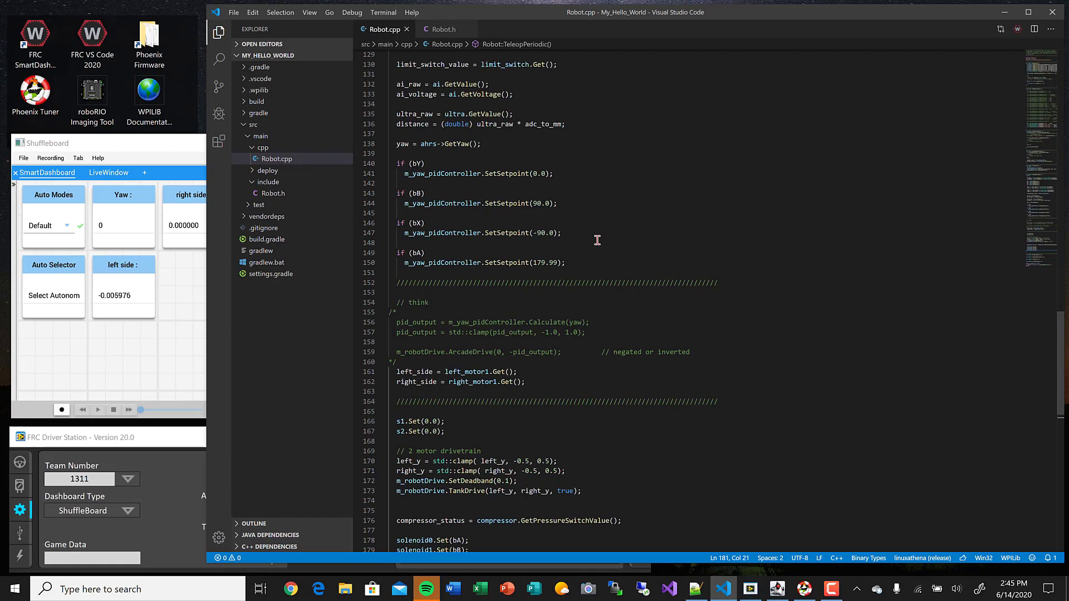
scroll("up", 3)
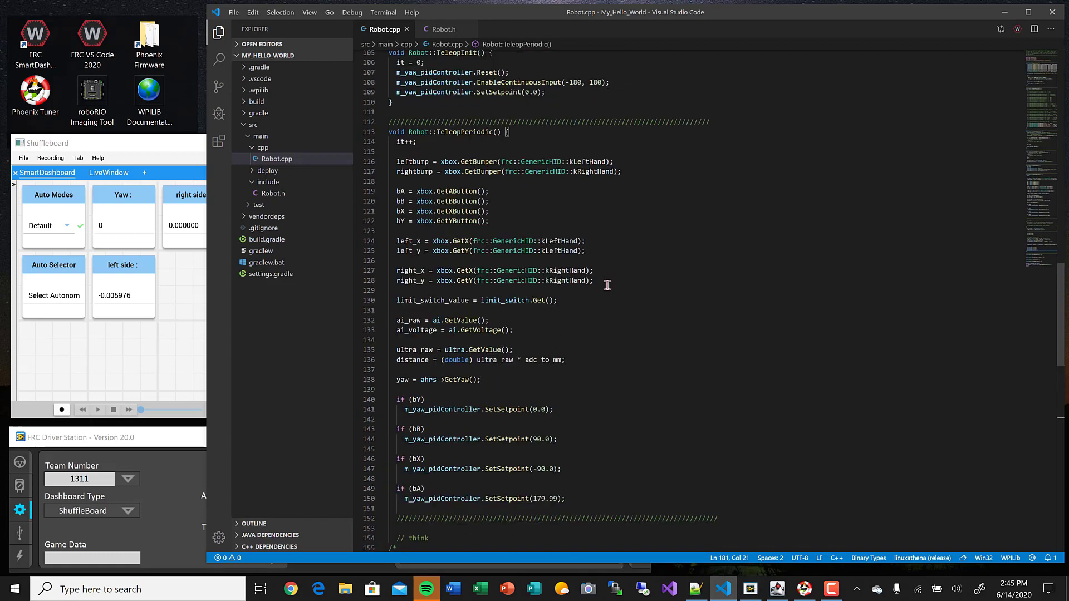
key("enter")
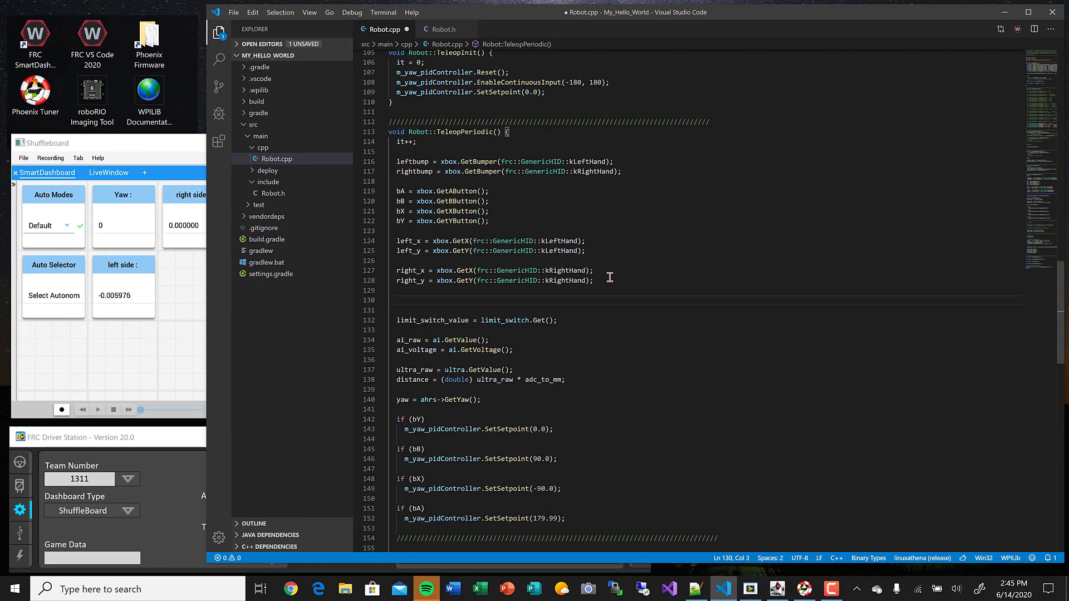
type("lef")
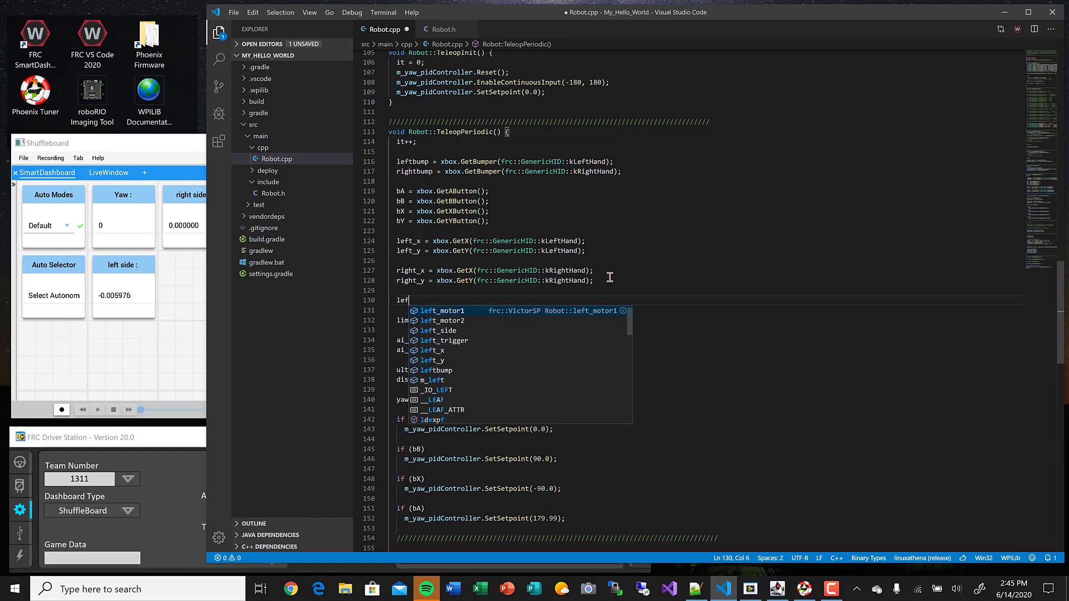
type("t_trigger")
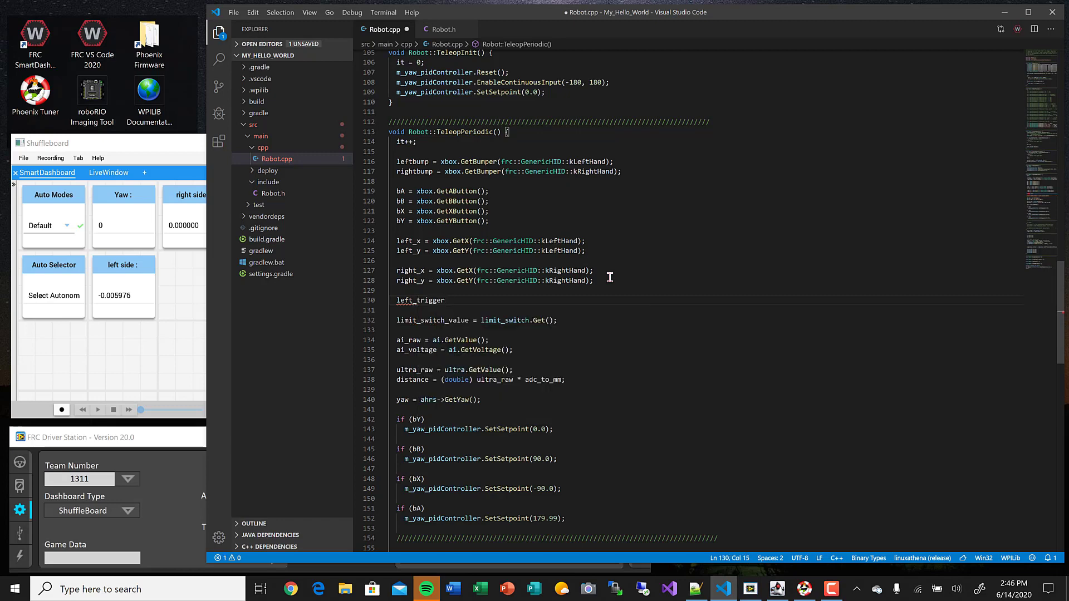
type("= xbox.Get")
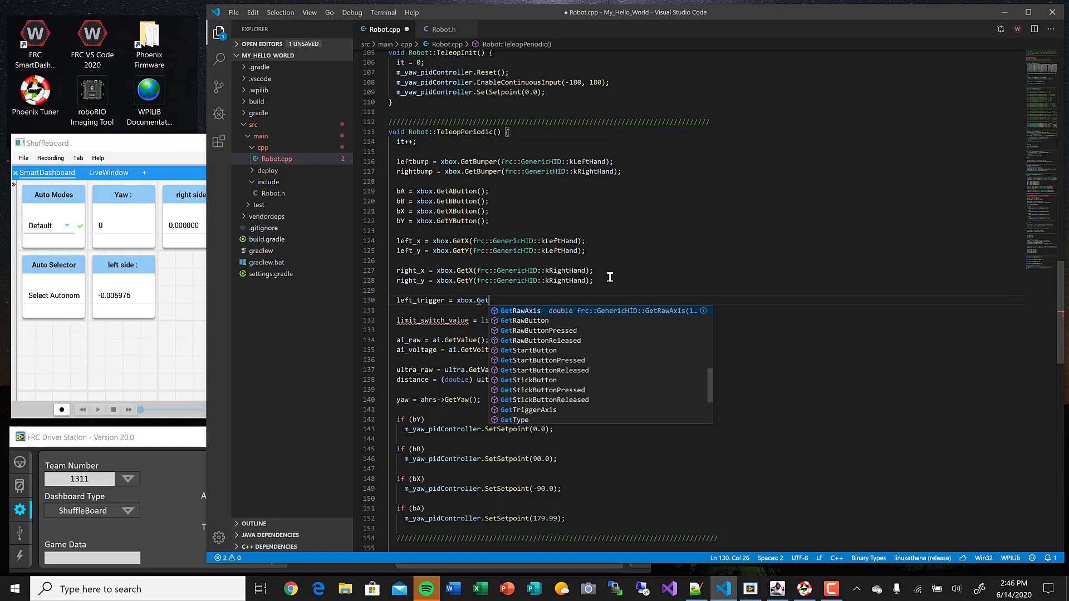
left_click(520, 311)
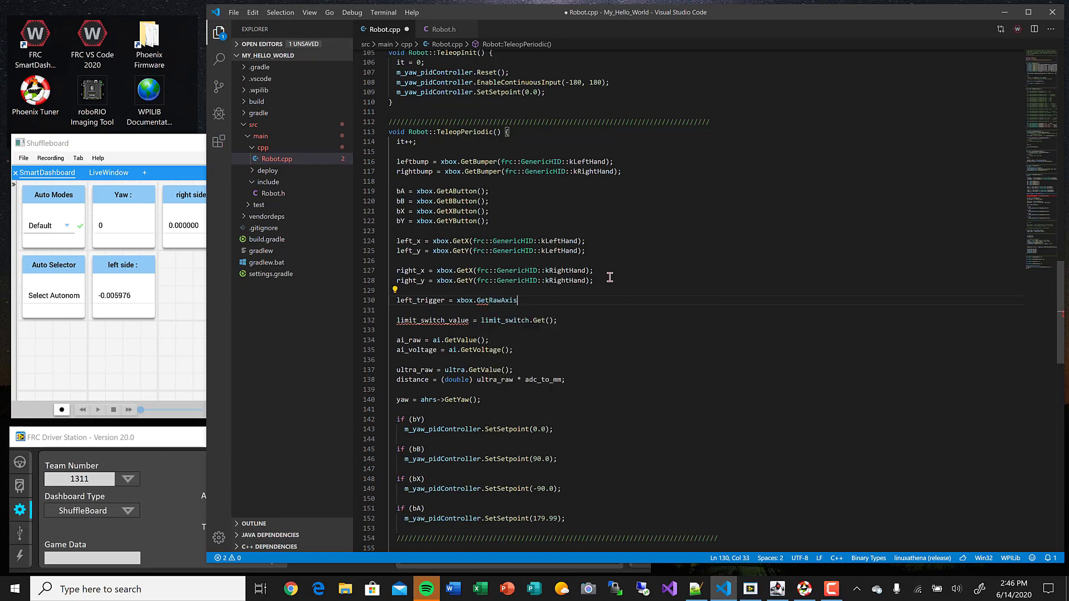
type("(2);")
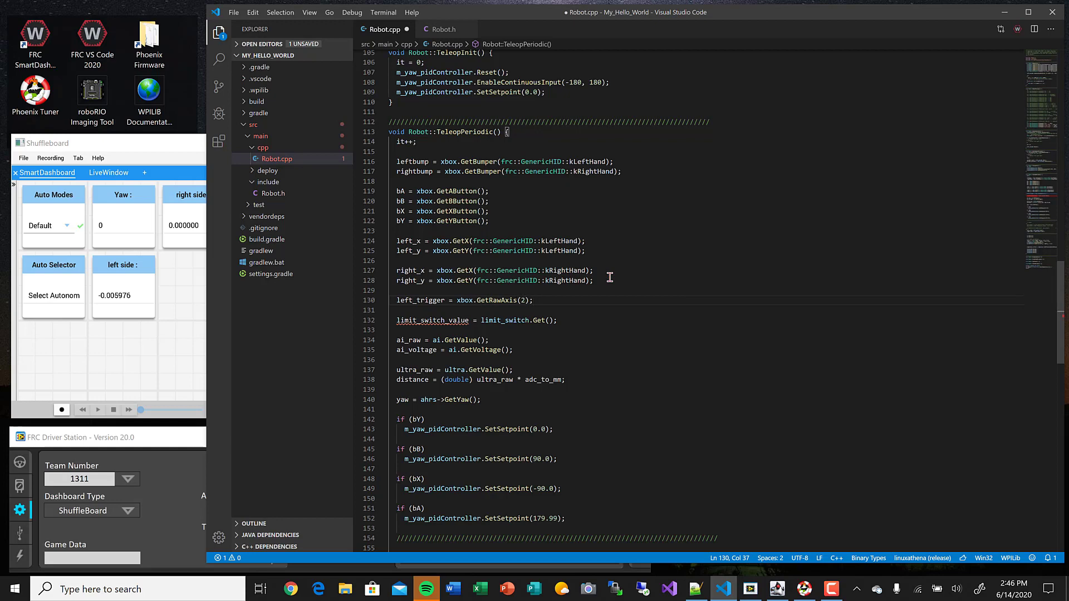
- Set right_trigger = xbox.GetRawAxis(3) and save Robot.cpp
type("right_trigger =")
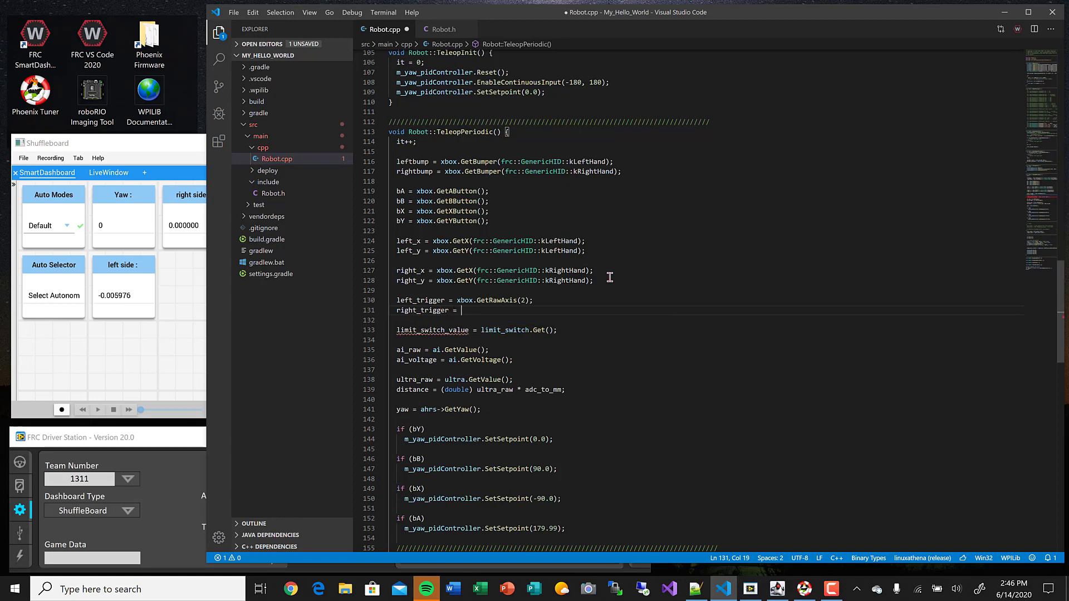
type("xbox.GetRawAxis")
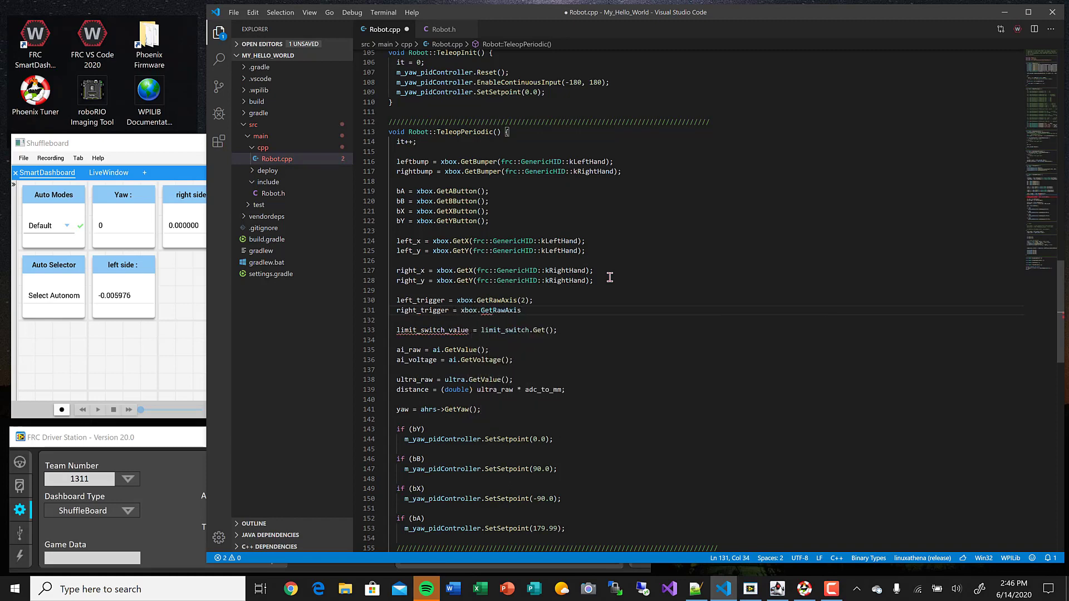
type("(3);")
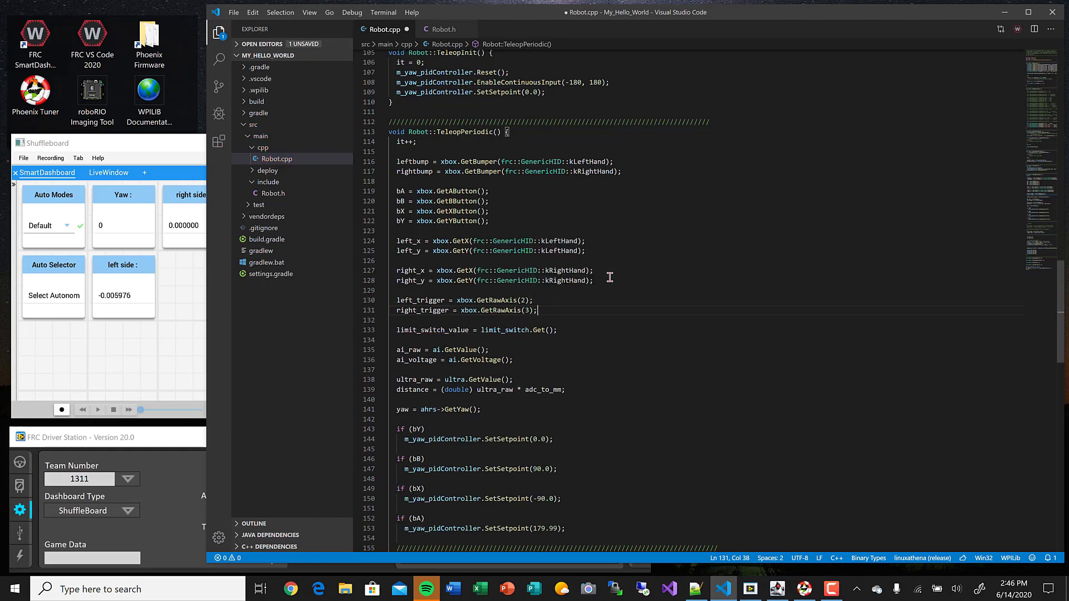
key("ctrl+s")
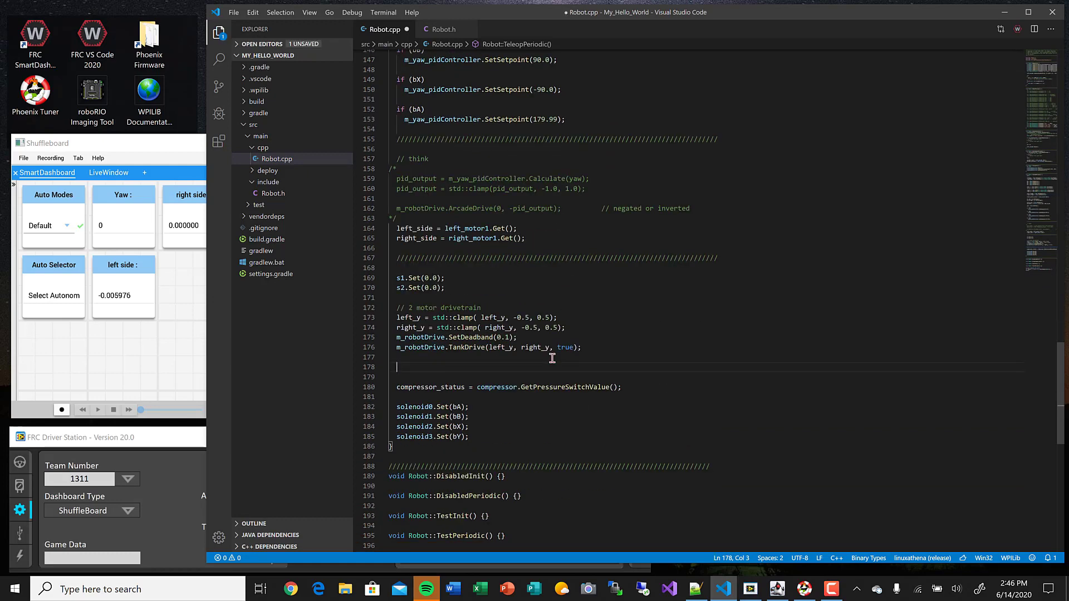
- Begin typing intake.Set(ctre::phoenix::motorcontrol::ControlMode:: below the TankDrive line
type("intak")
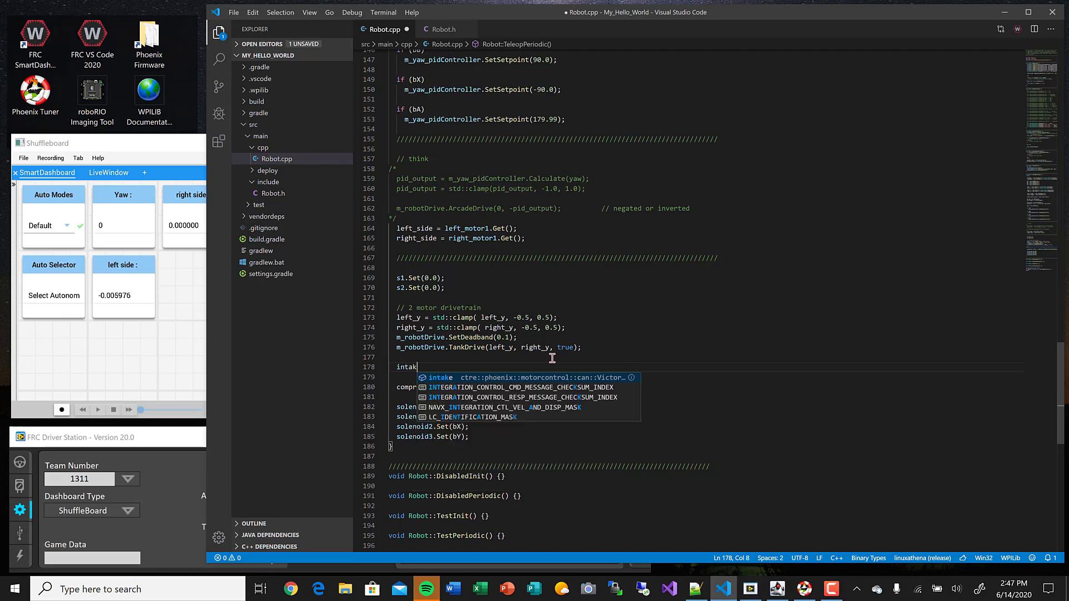
type("e.Set(")
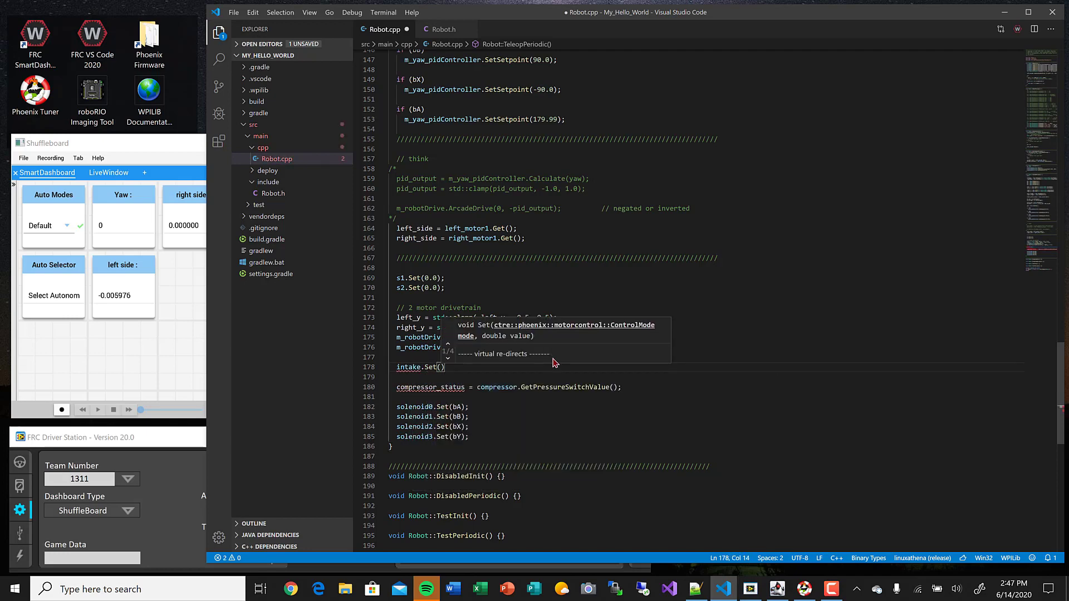
mouse_move(529, 360)
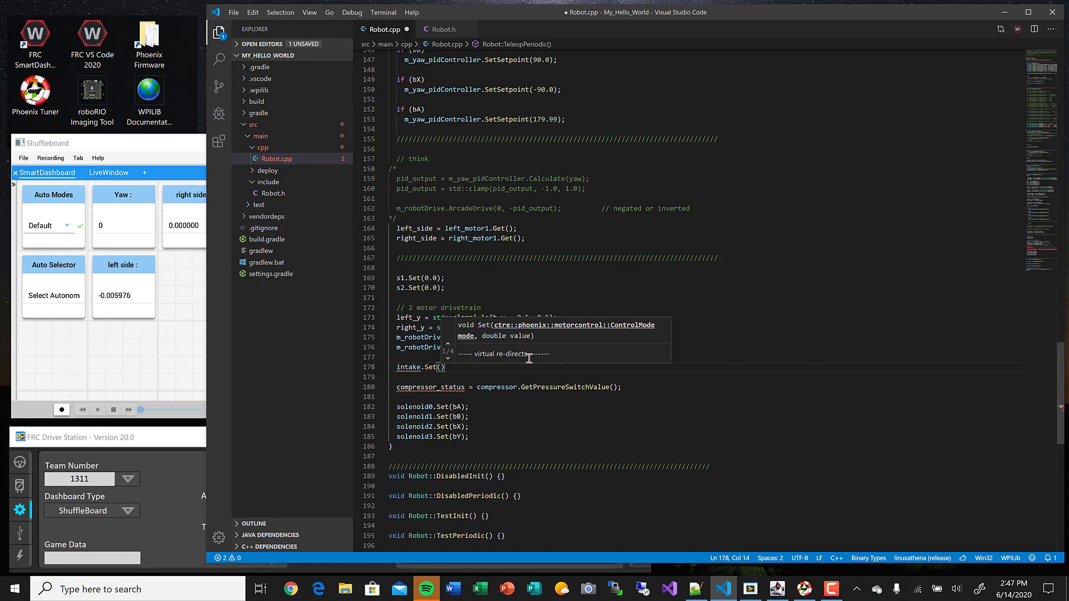
type("ctre")
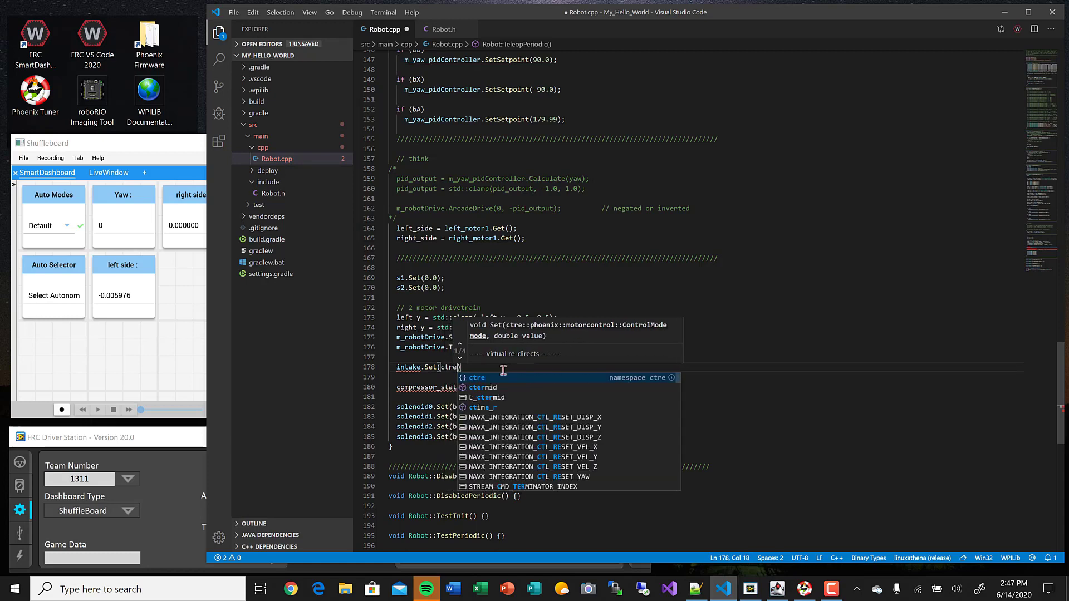
type("::phoenix::motorcontrol")
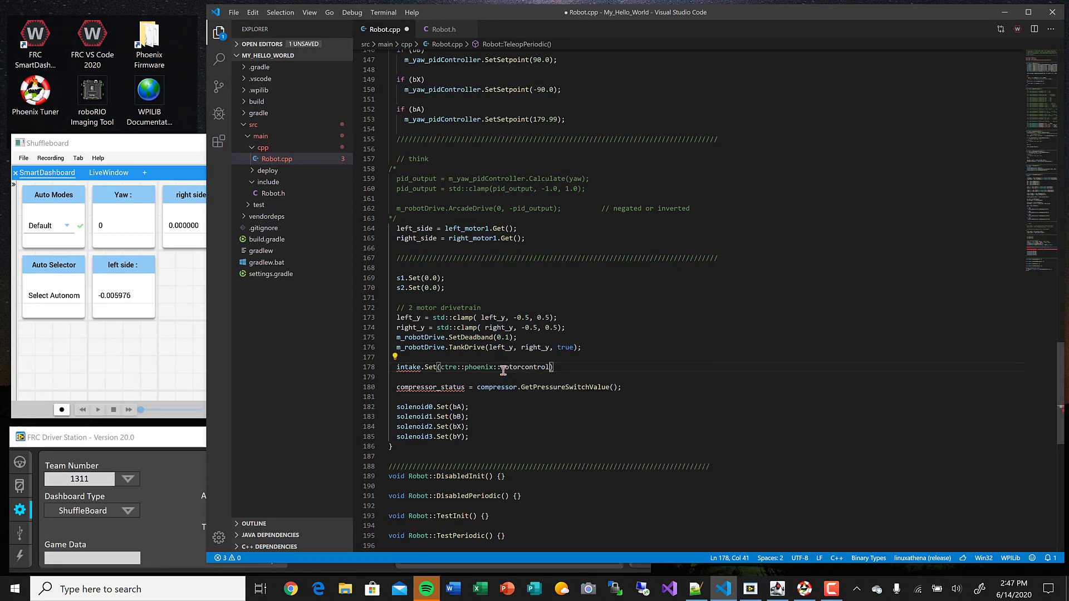
type("::")
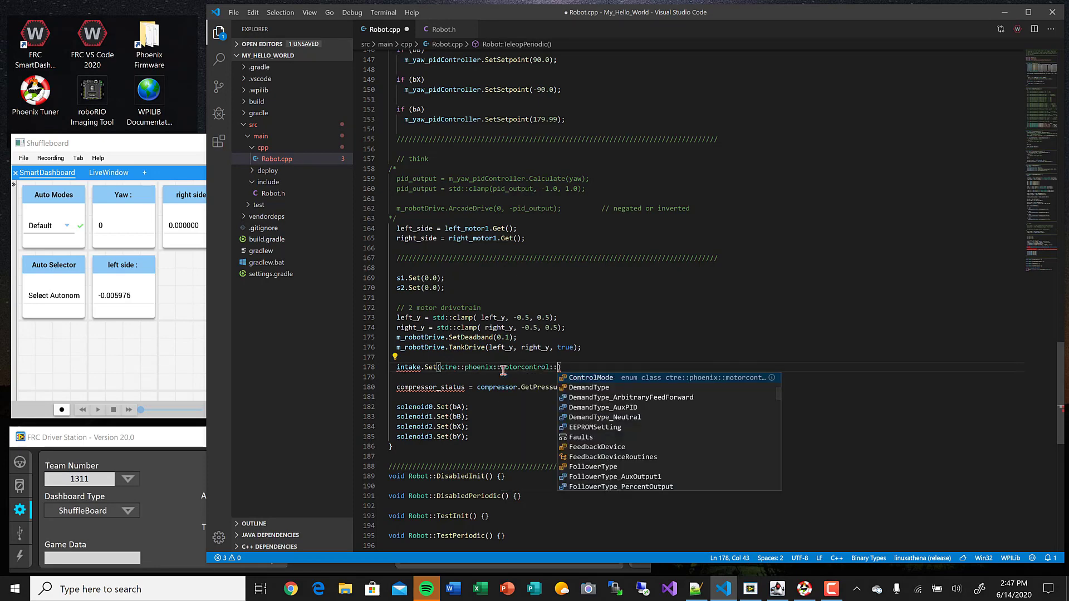
type("ControlMode::")
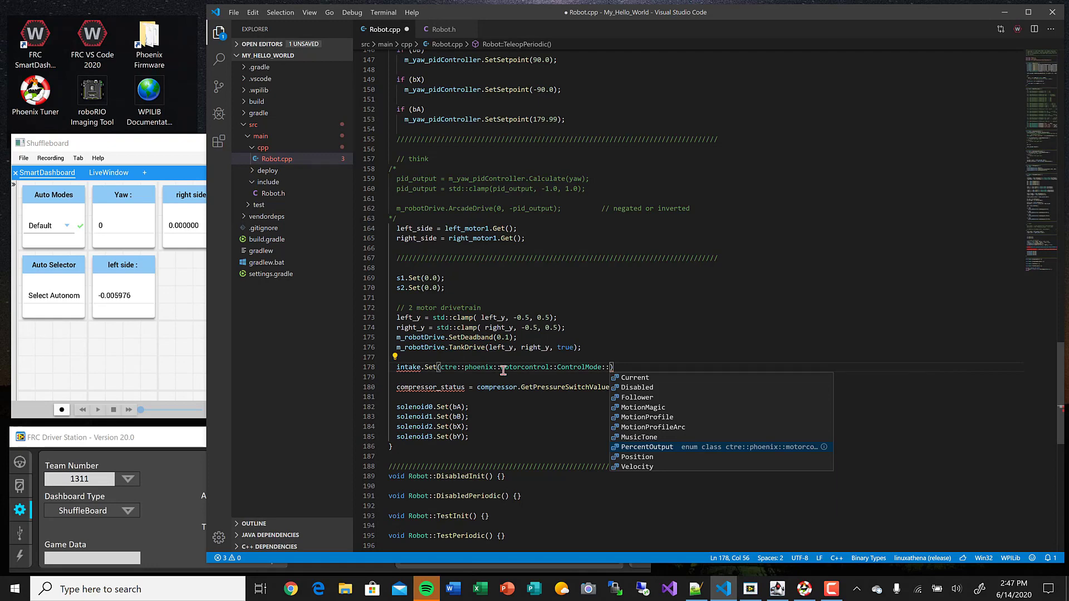
mouse_move(654, 452)
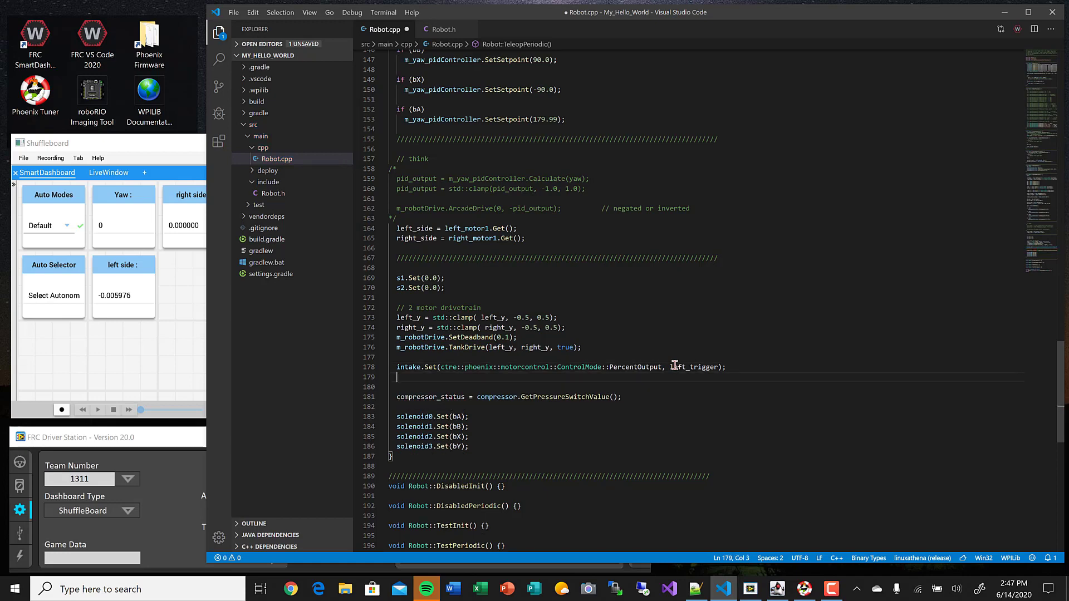
- Add elevator.Set with PercentOutput and right_trigger, then save Robot.cpp
type("elevator")
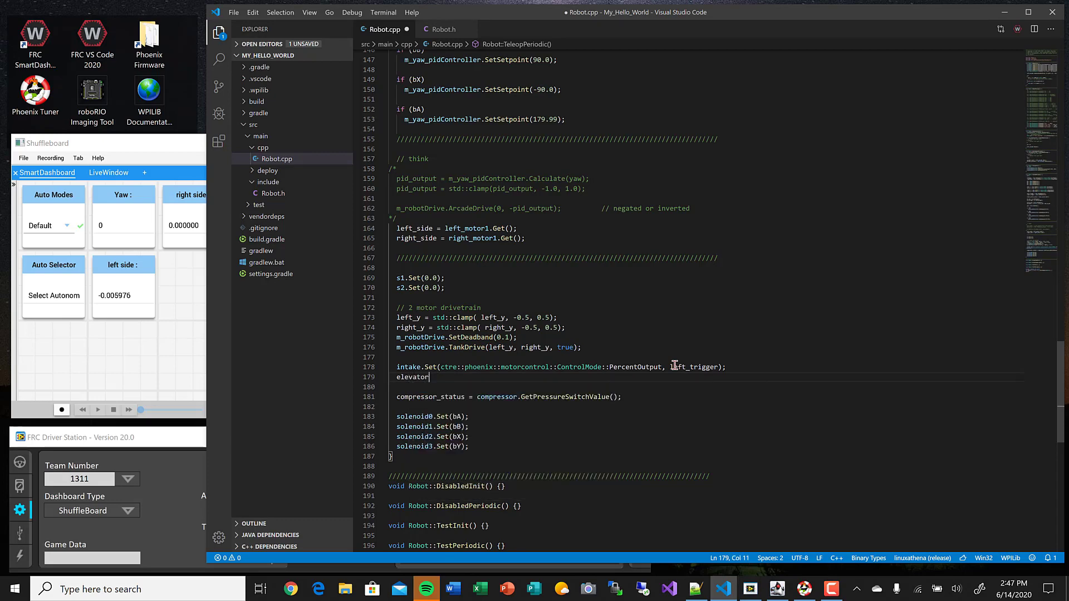
type(".Set(c")
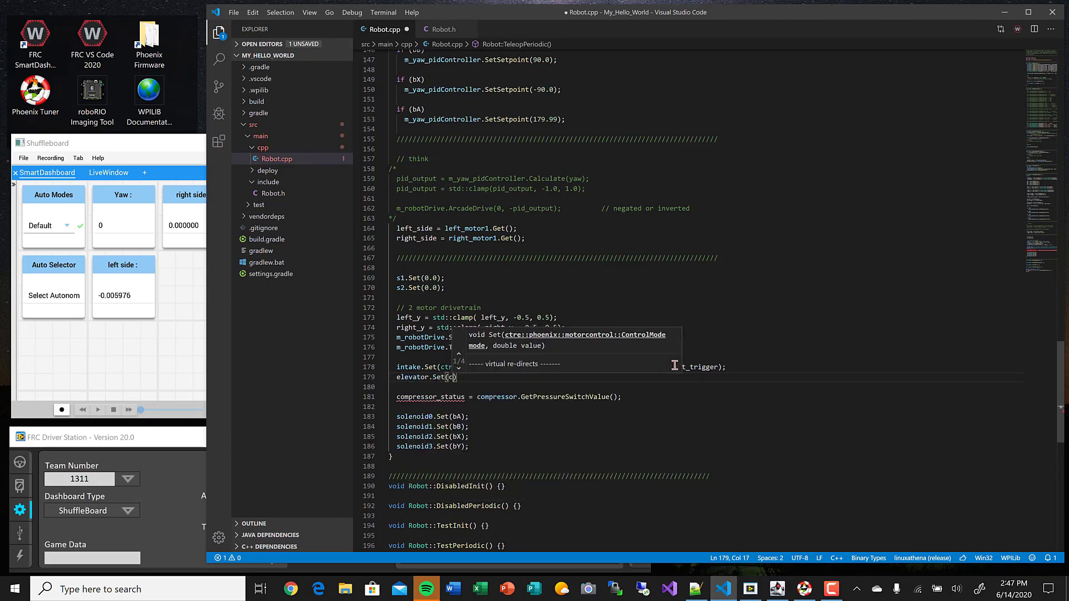
type("tre::phoenix:")
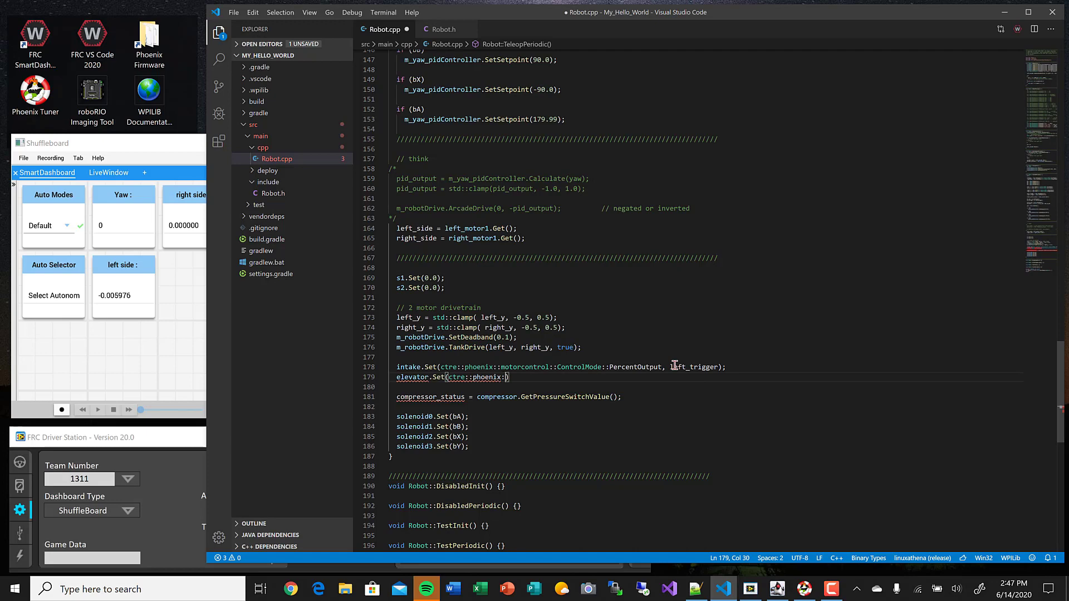
type("motorcontrol::ControlMode::PercentOutput,")
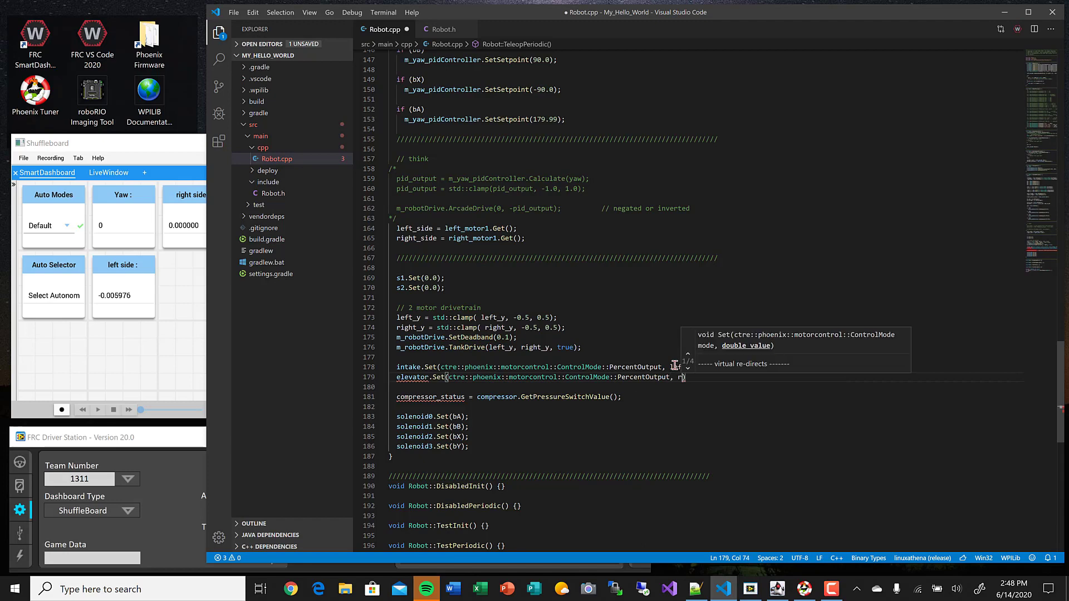
type("right_trigger")
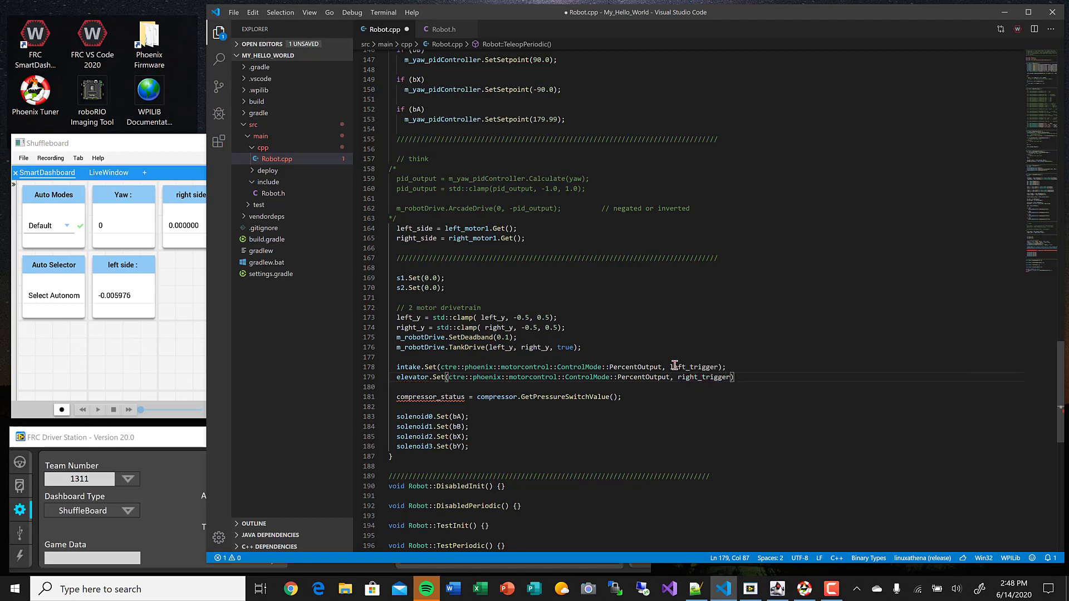
key("ctrl+s")
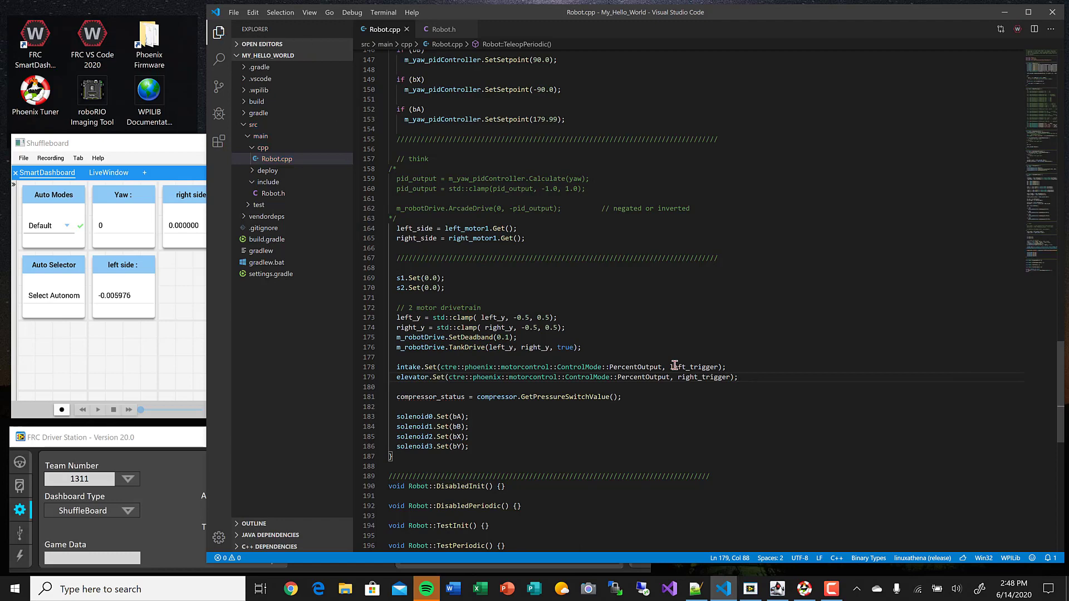
mouse_move(426, 367)
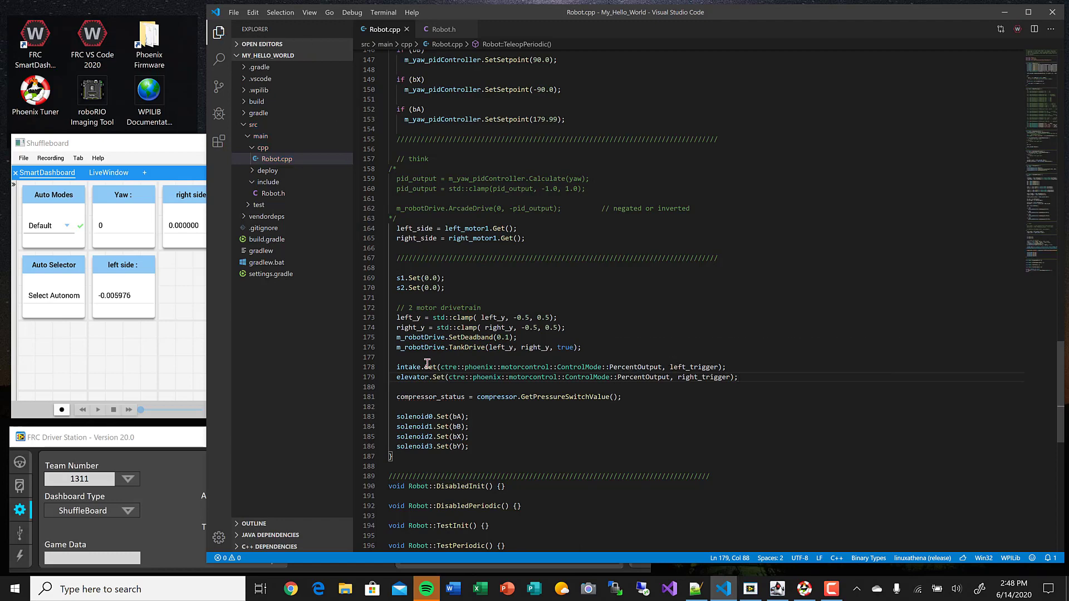
- Review the trigger axis lines and open the WPILib command menu
scroll("up", 3)
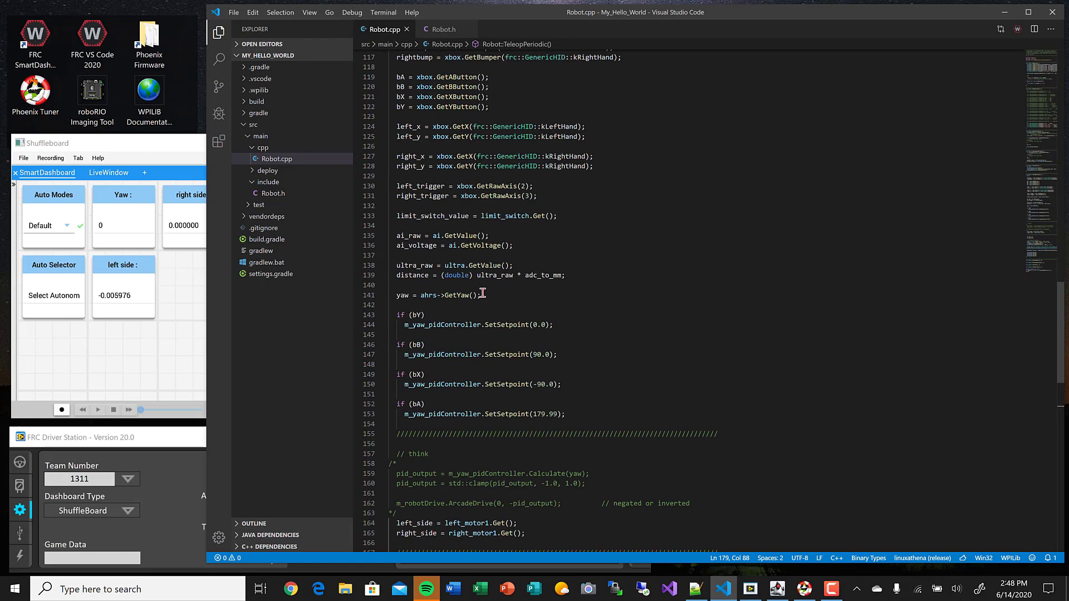
mouse_move(492, 195)
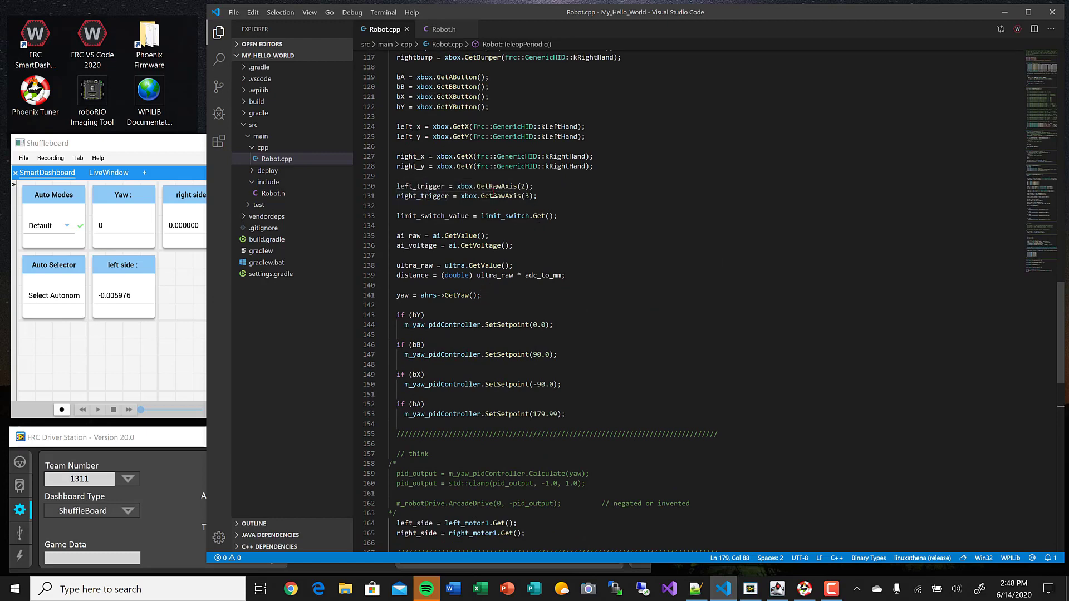
mouse_move(549, 186)
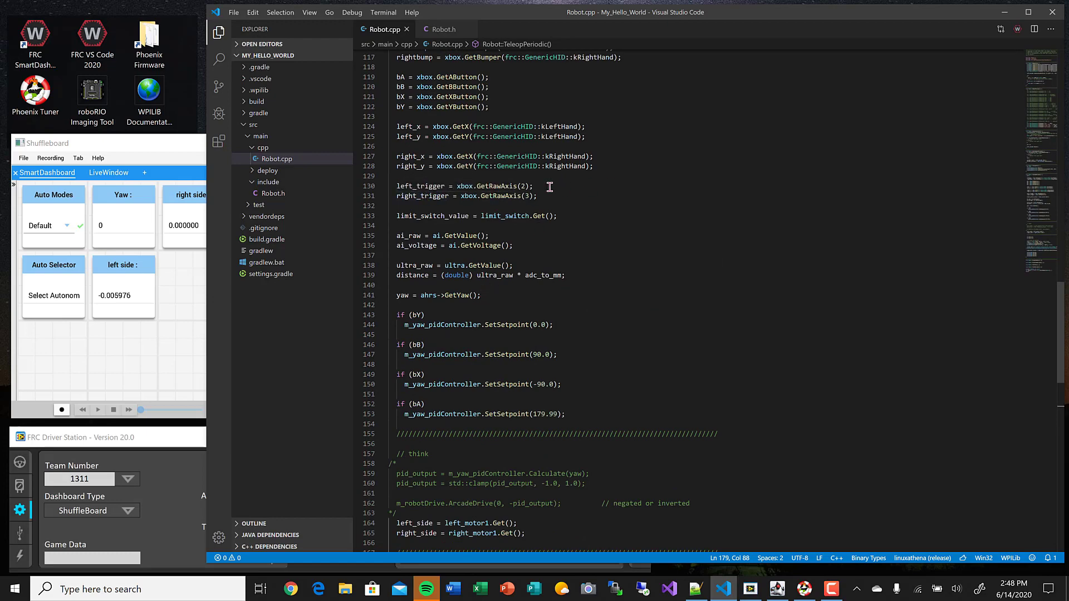
mouse_move(541, 195)
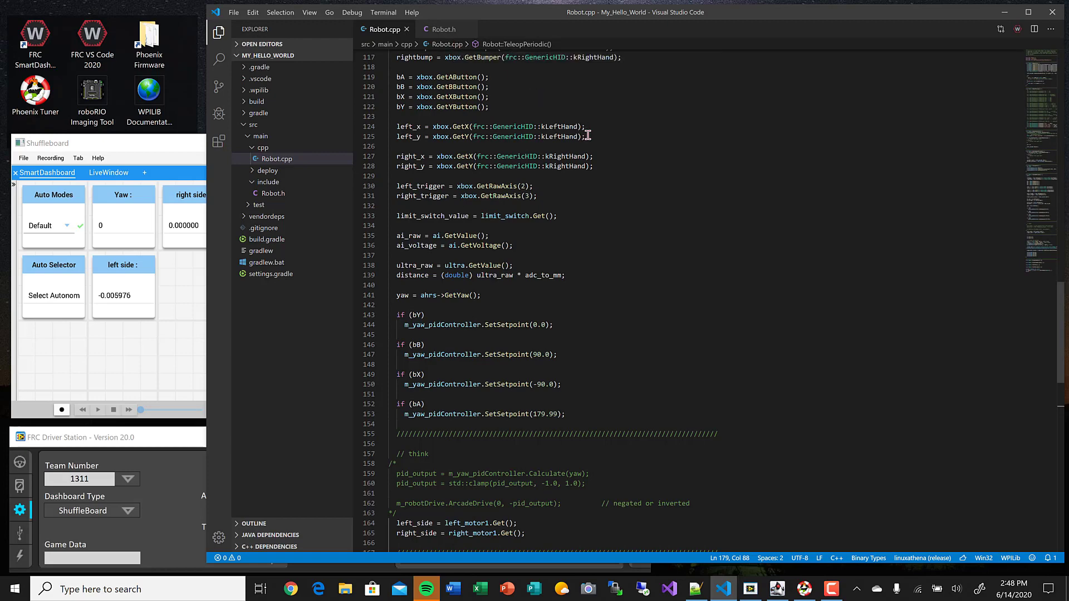
left_click(1052, 28)
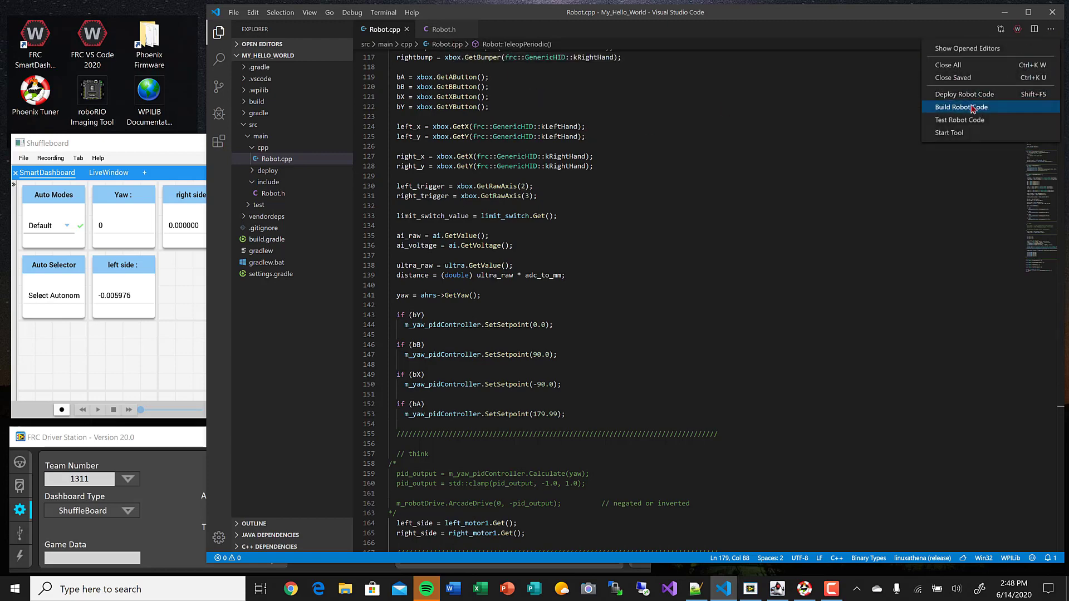
- Build the robot code and view the Xbox 360 controller under Driver Station's USB Devices
left_click(961, 107)
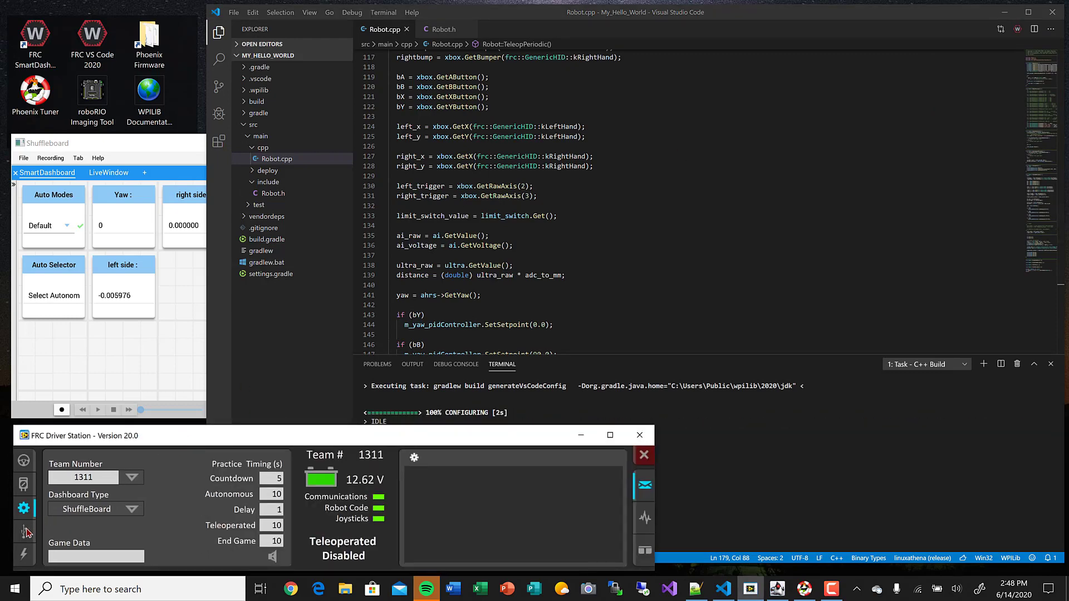
left_click(24, 532)
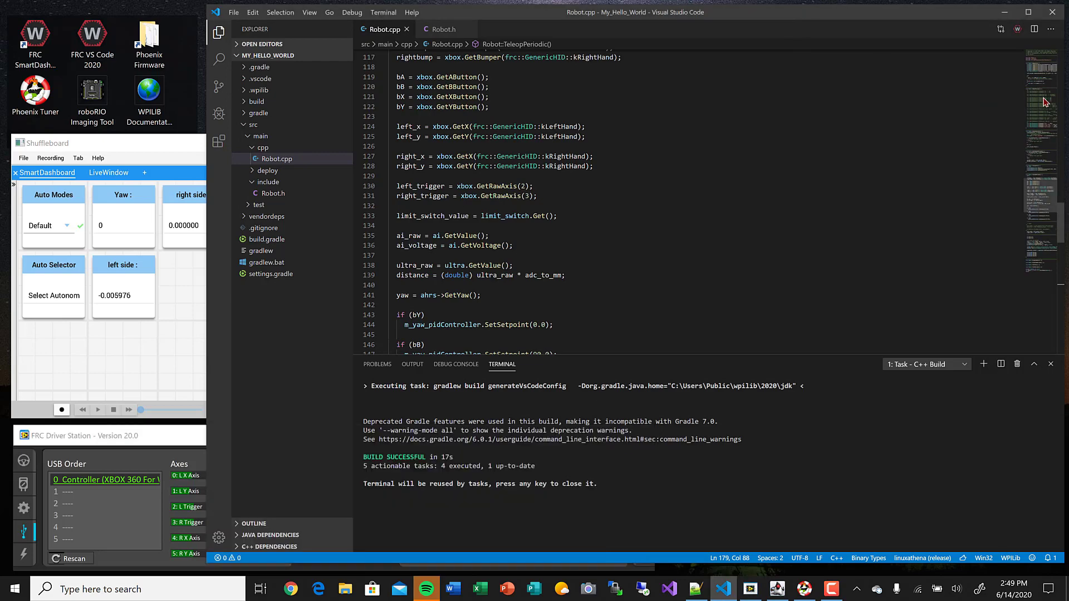
mouse_move(966, 98)
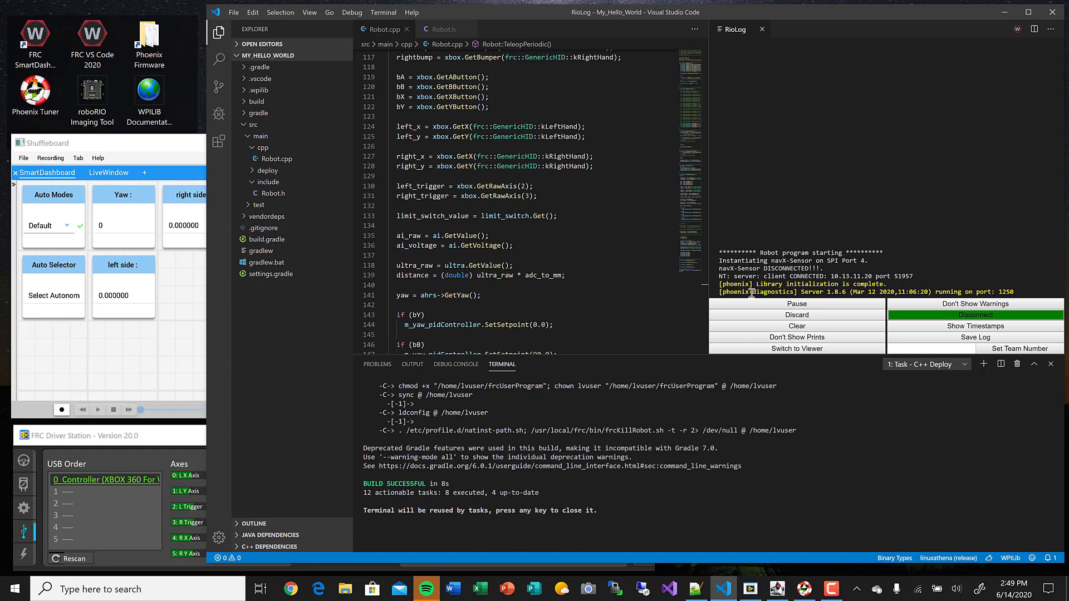
mouse_move(1025, 294)
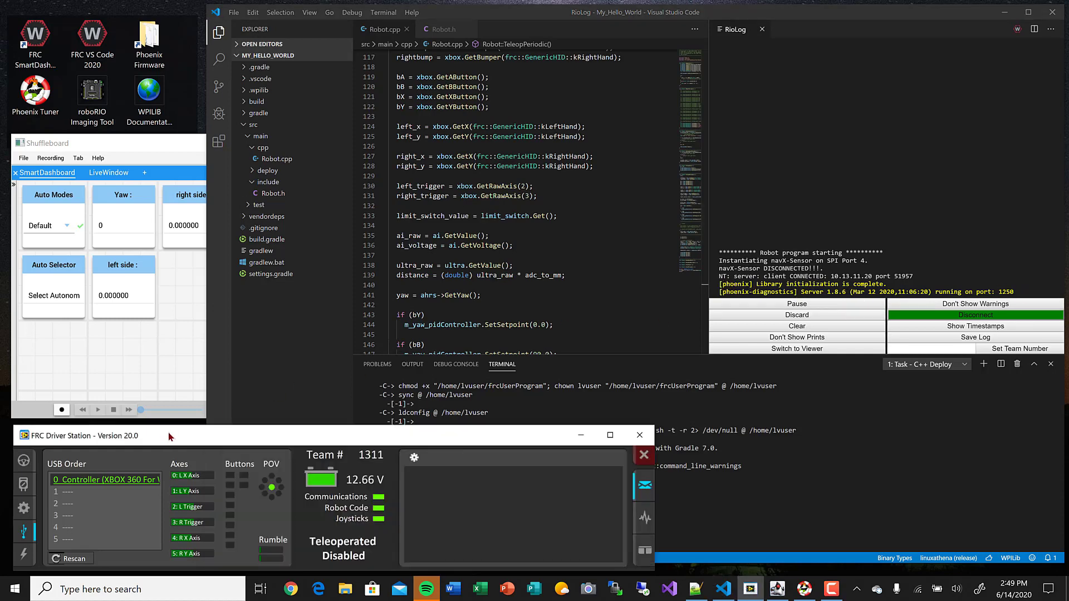
- Enable the robot in TeleOperated mode from the Operation tab
left_click(24, 461)
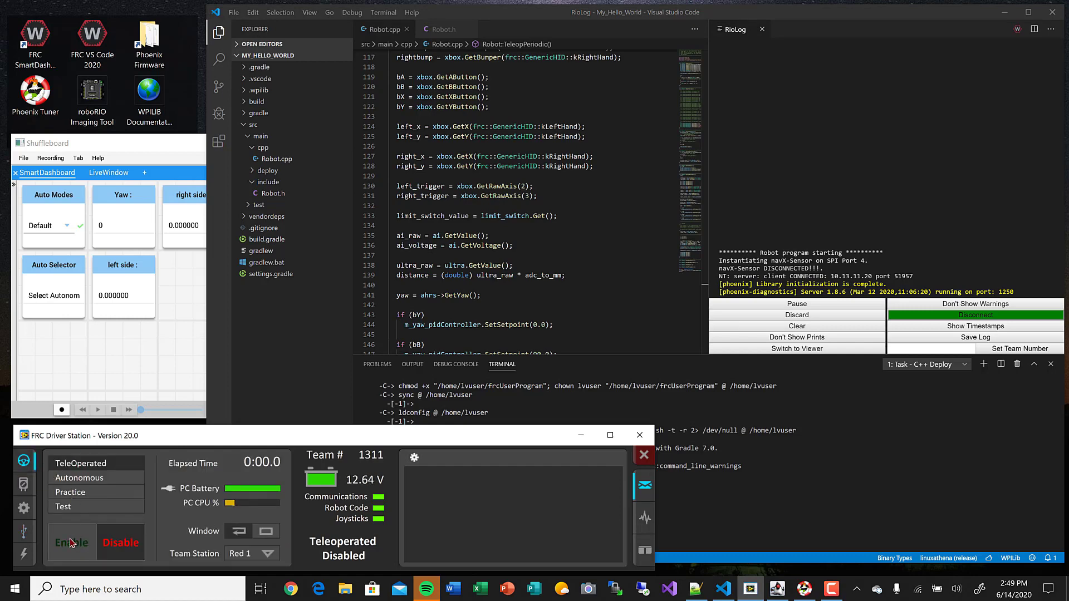
left_click(71, 542)
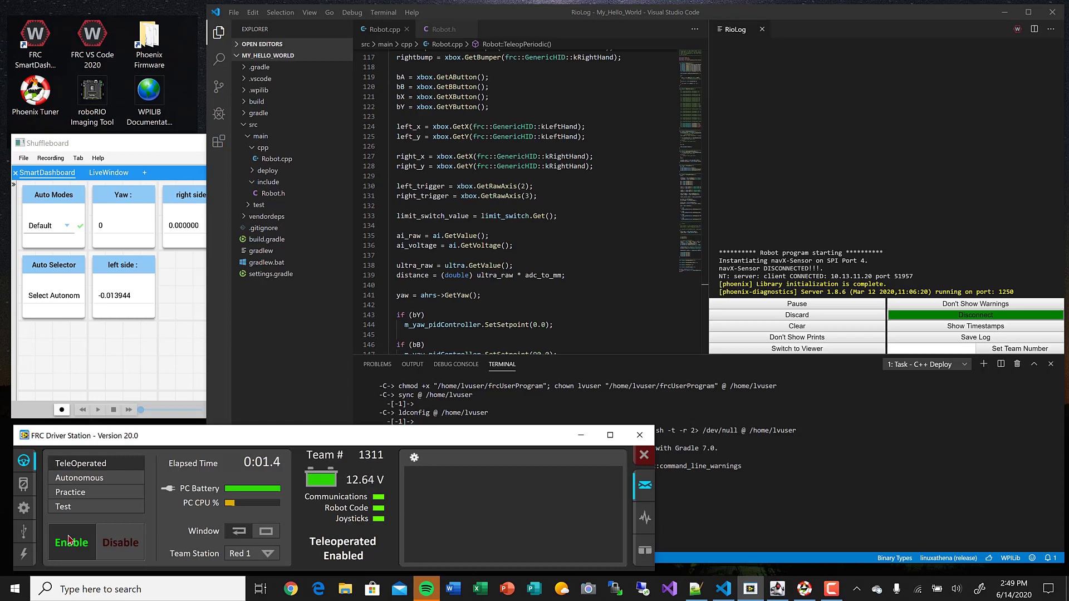